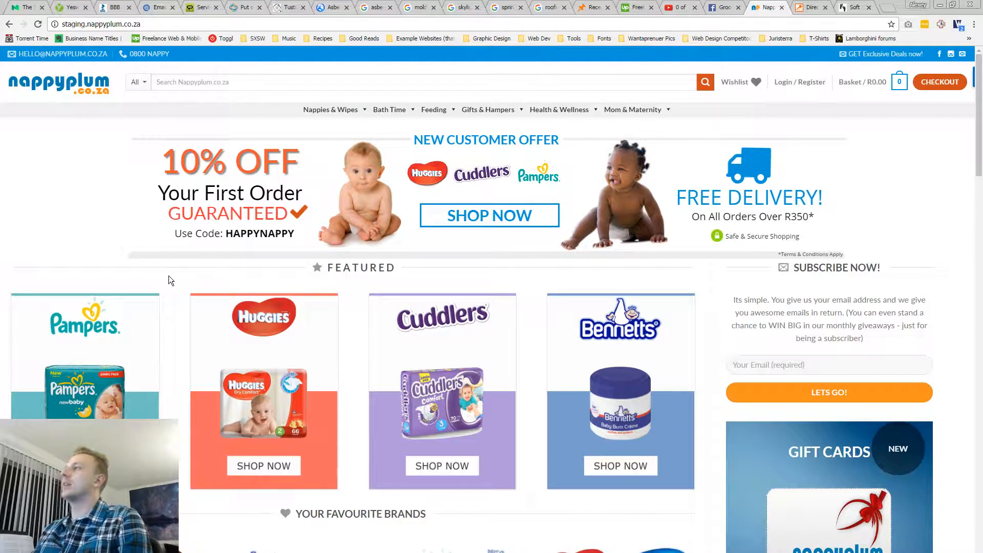
mouse_move(162, 282)
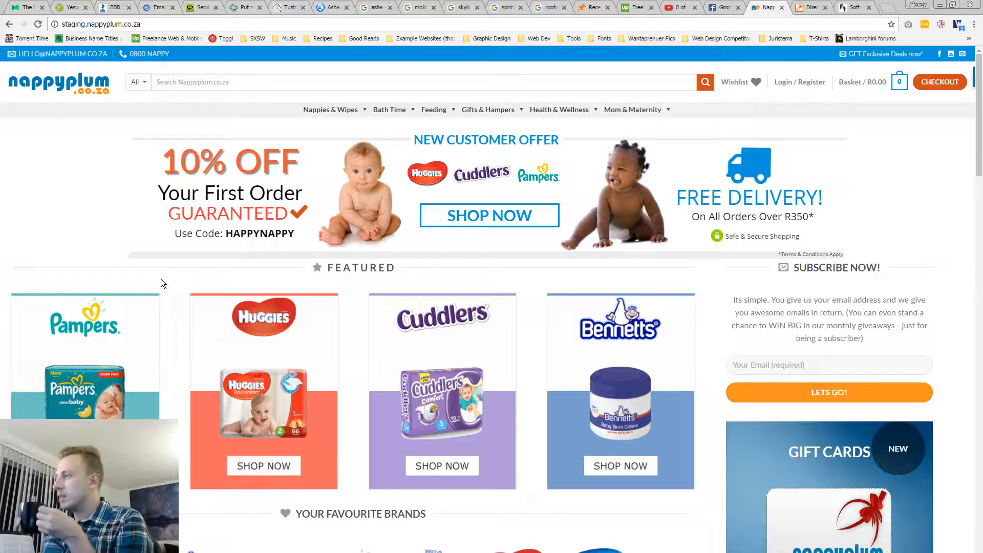
- Scroll back and forth through the Nappyplum homepage testimonials and footer
scroll("down", 3)
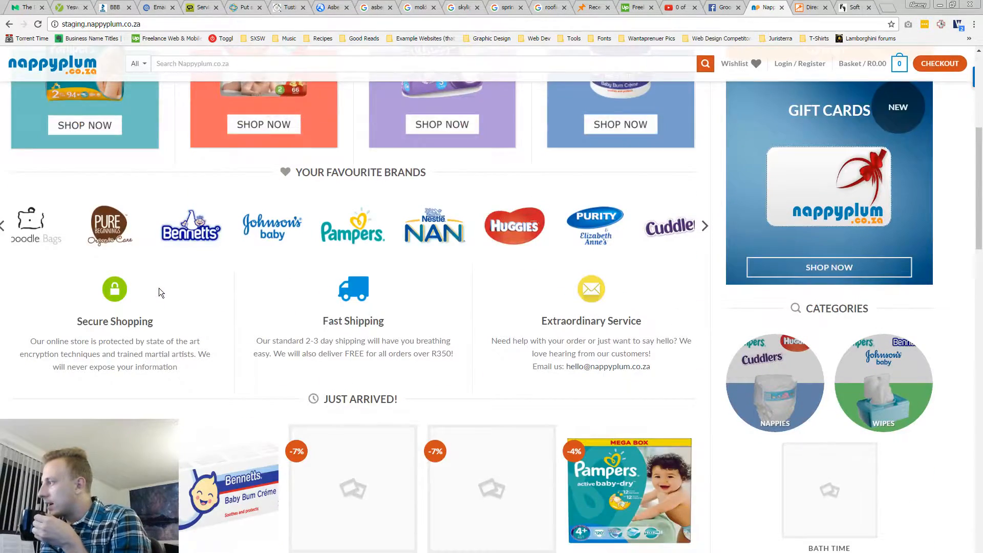
scroll("down", 3)
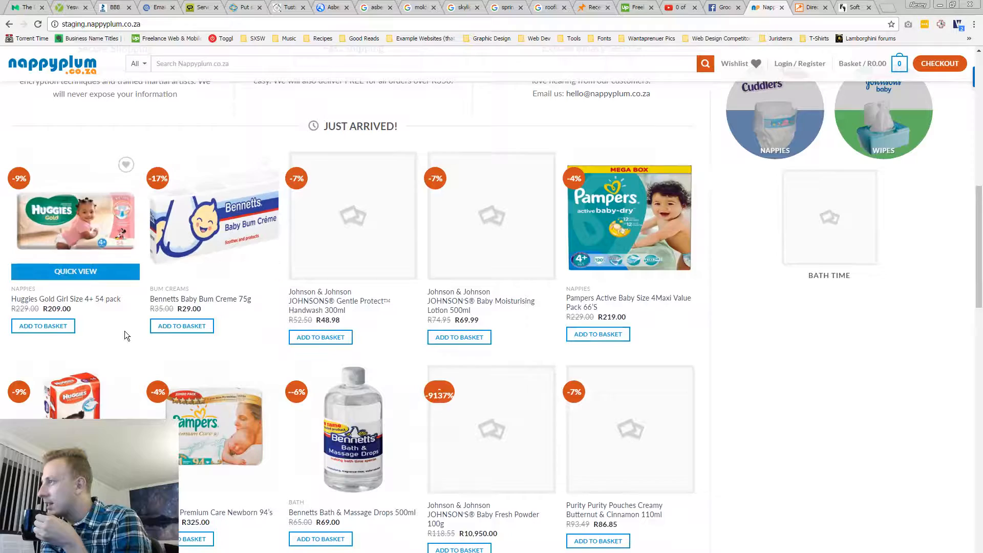
scroll("down", 3)
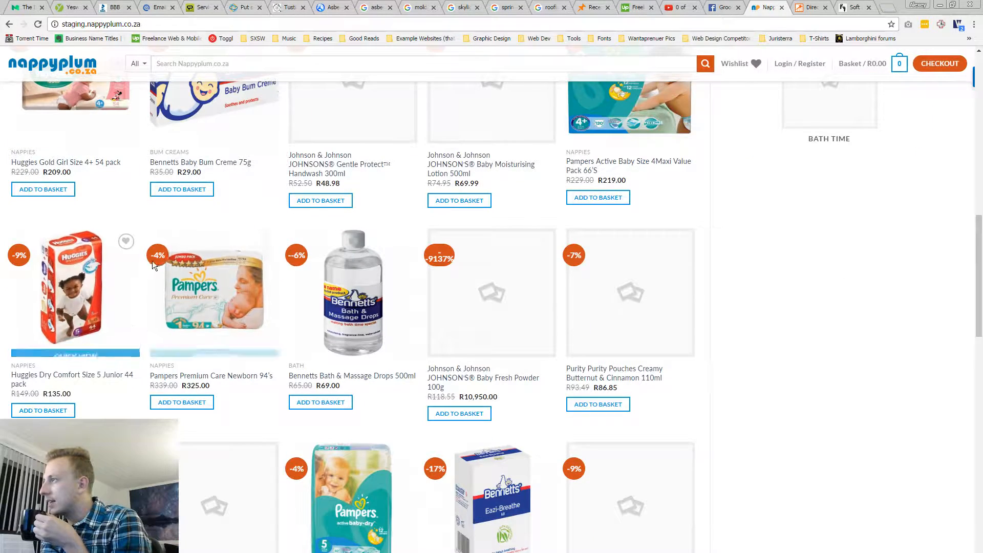
mouse_move(141, 227)
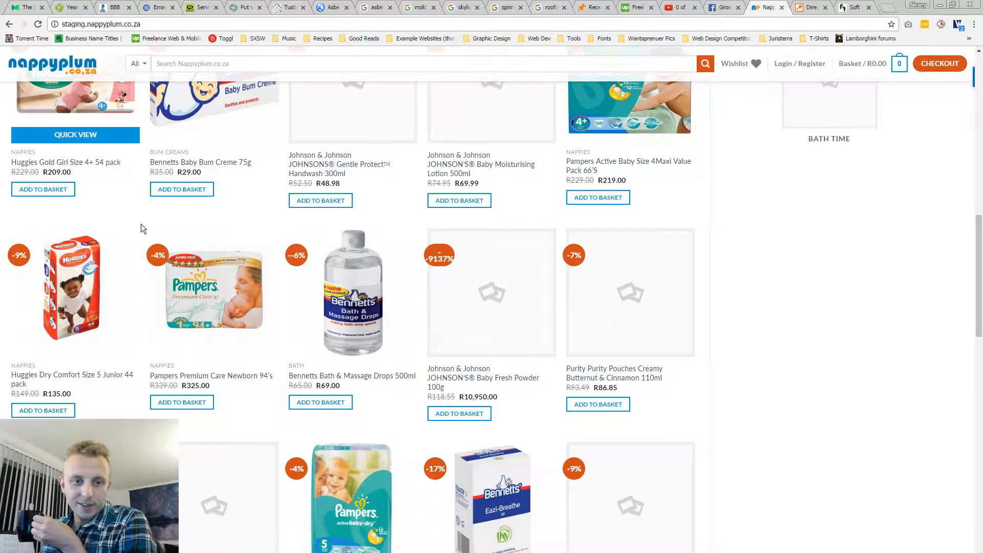
mouse_move(131, 227)
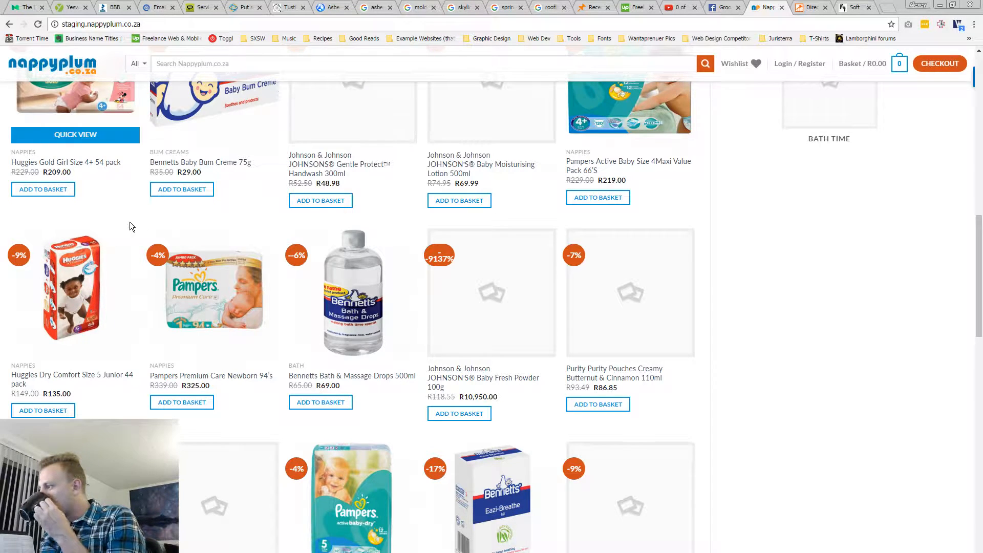
scroll("down", 3)
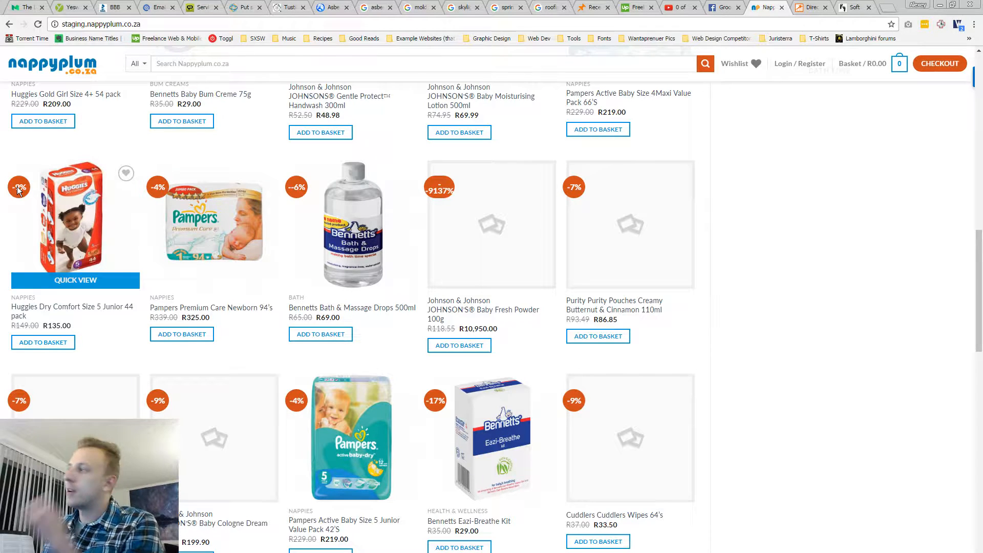
scroll("up", 3)
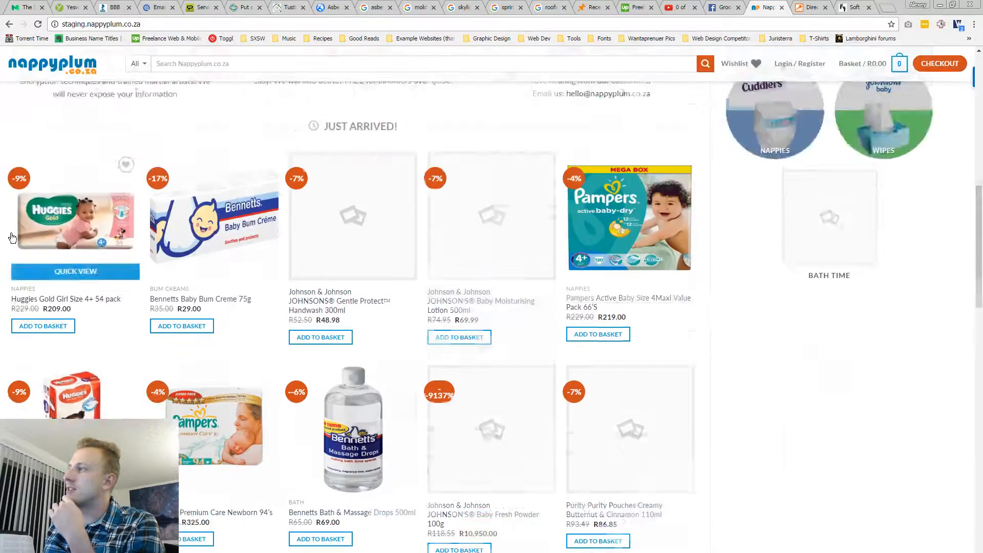
scroll("up", 3)
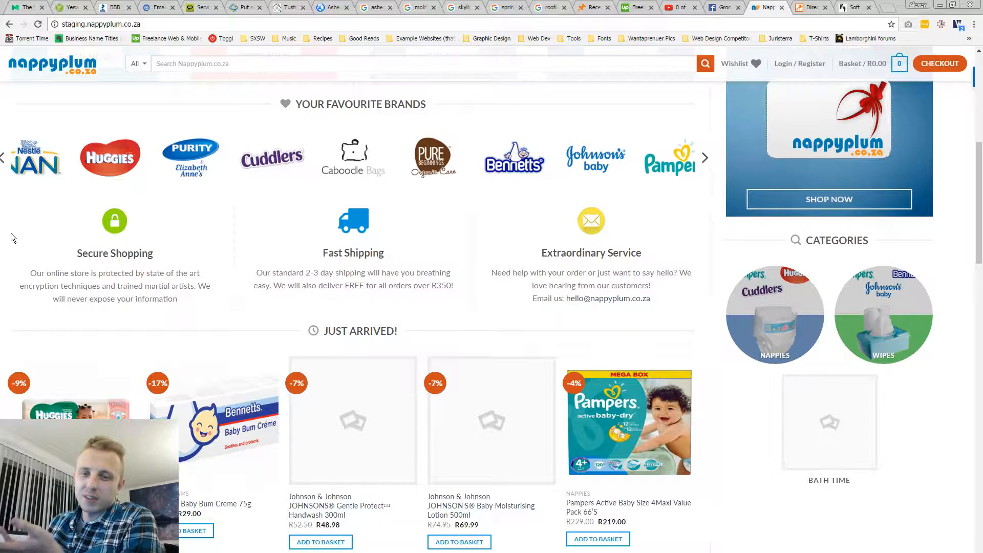
scroll("up", 3)
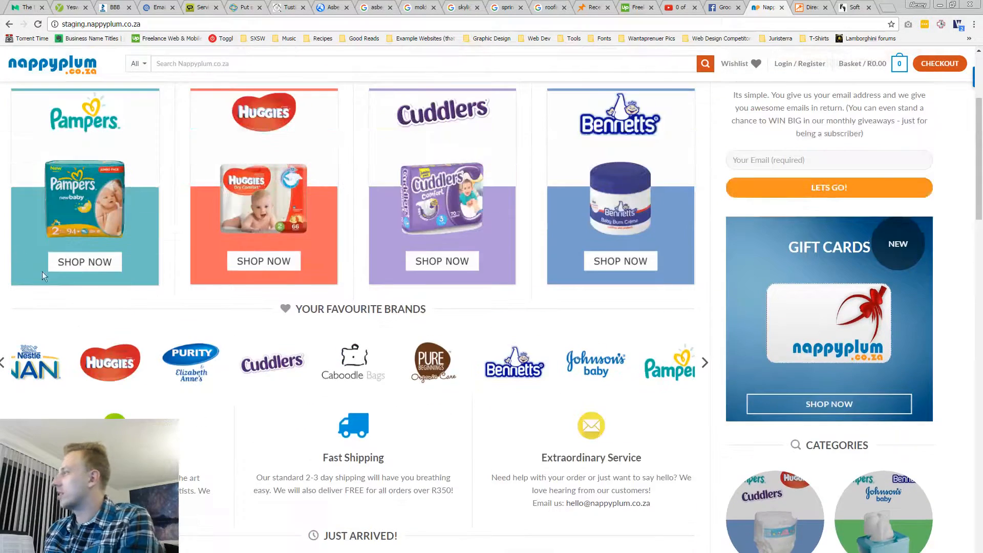
scroll("up", 3)
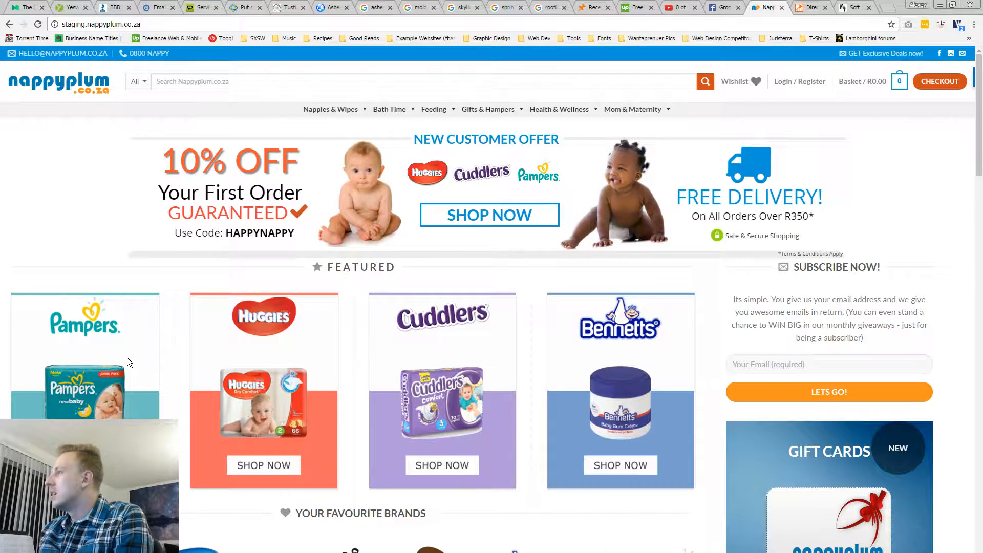
mouse_move(201, 181)
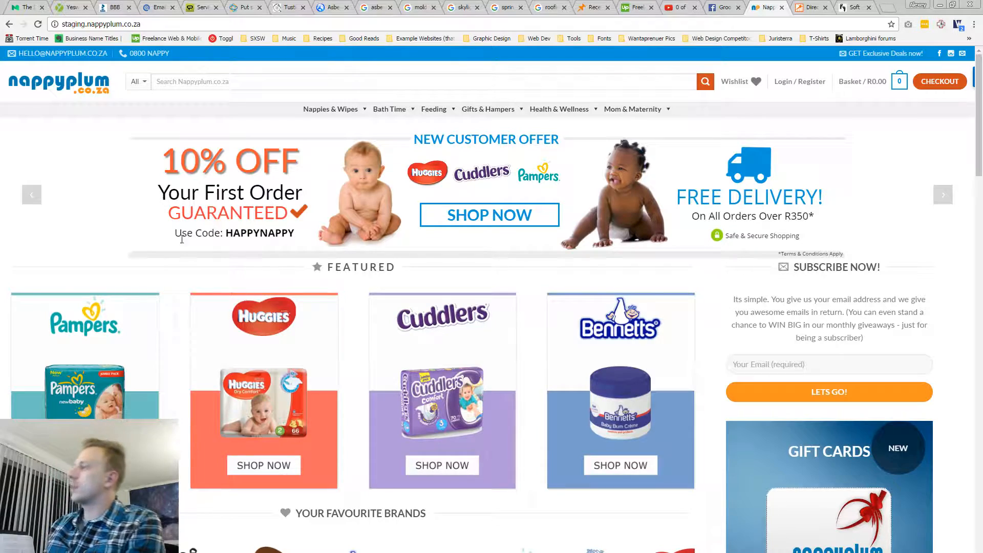
scroll("down", 3)
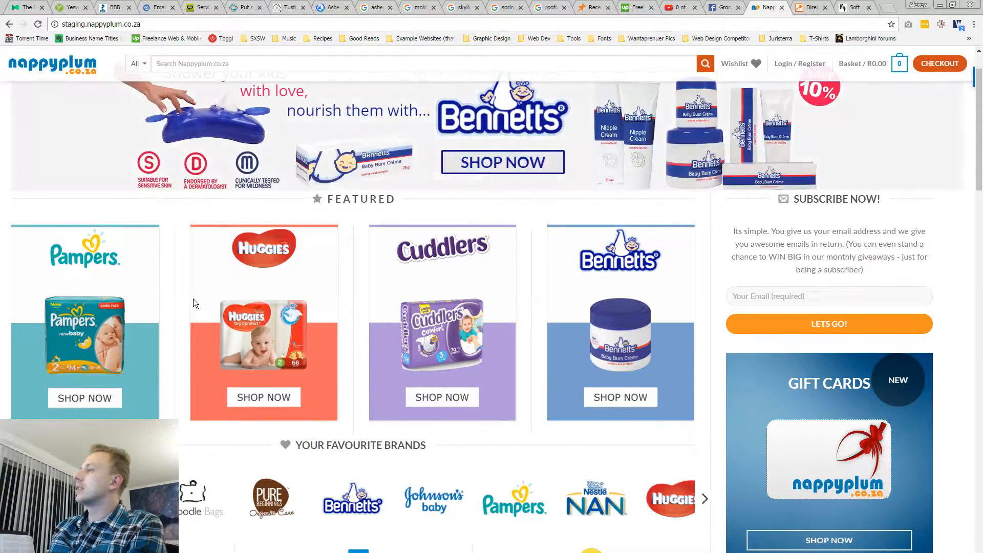
scroll("up", 3)
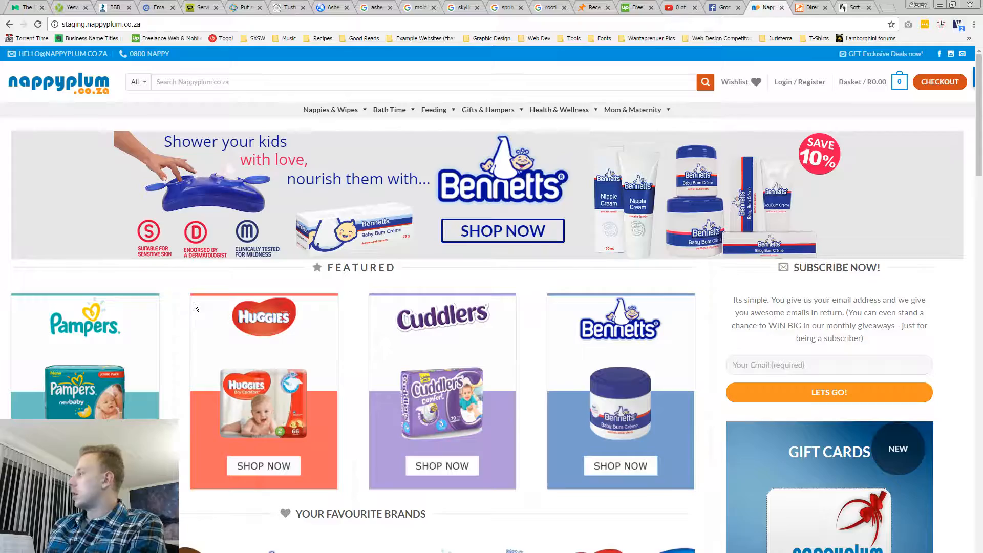
scroll("down", 3)
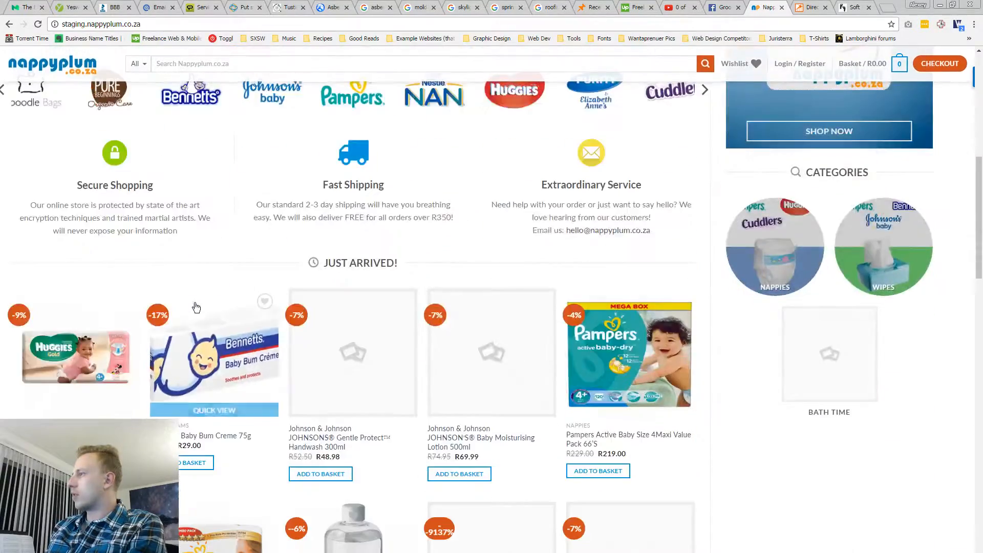
scroll("up", 3)
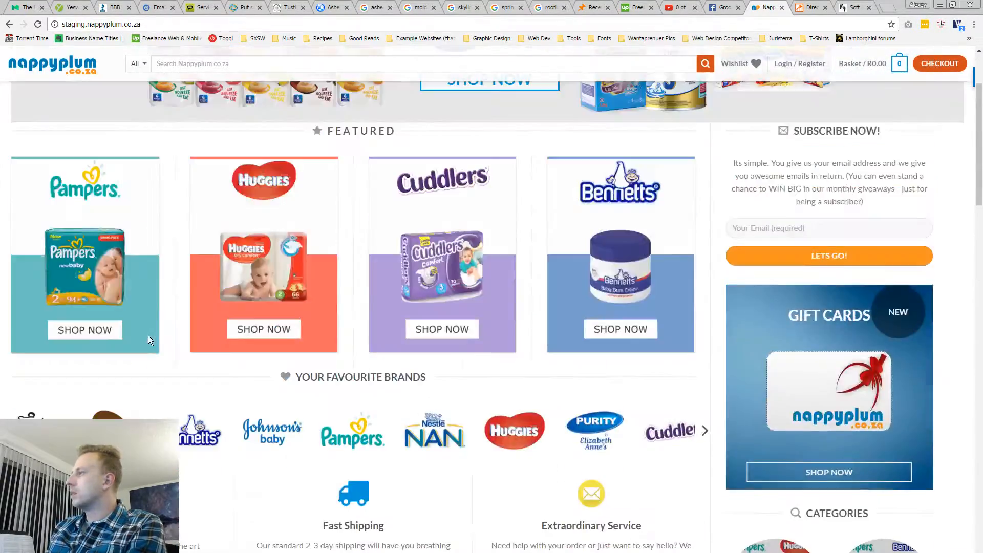
scroll("up", 3)
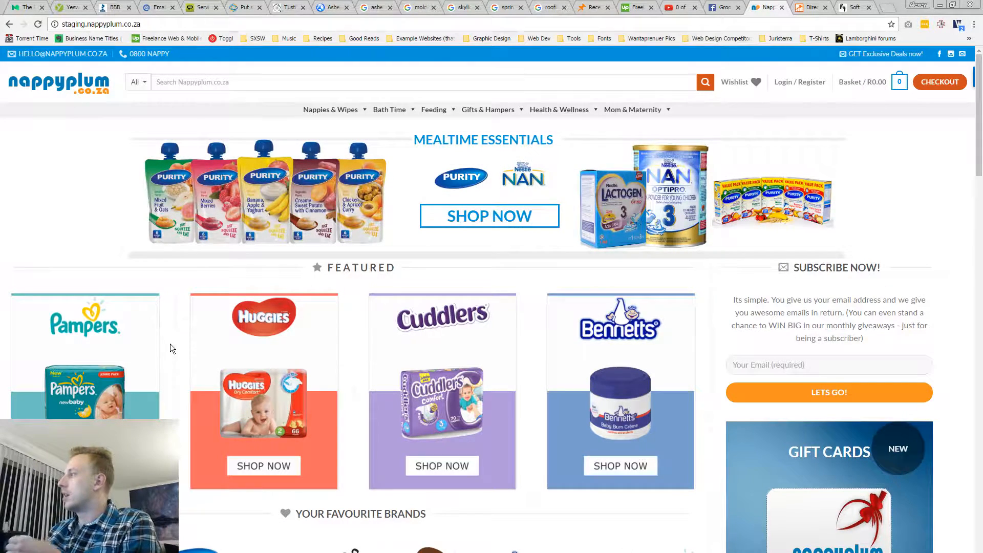
scroll("down", 3)
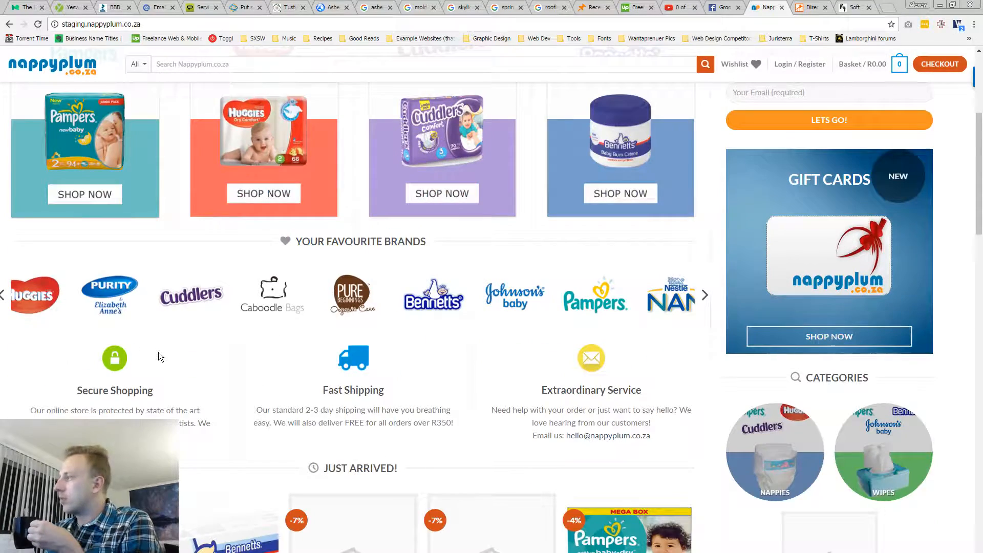
scroll("up", 3)
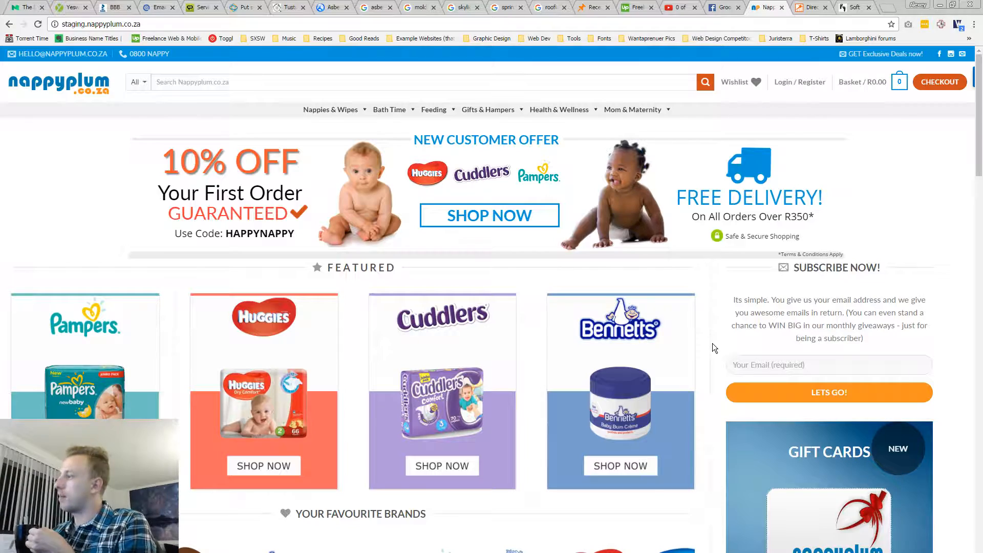
scroll("down", 3)
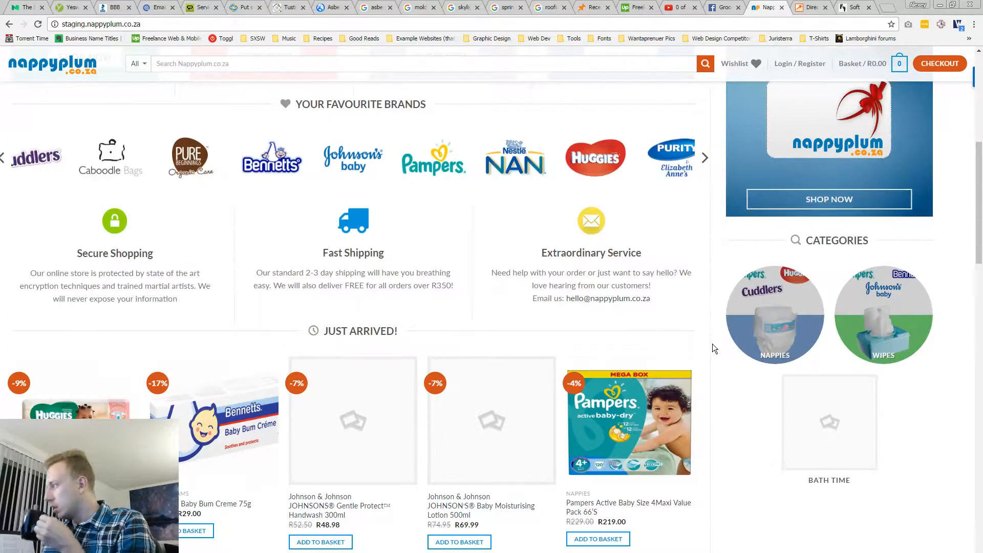
scroll("down", 3)
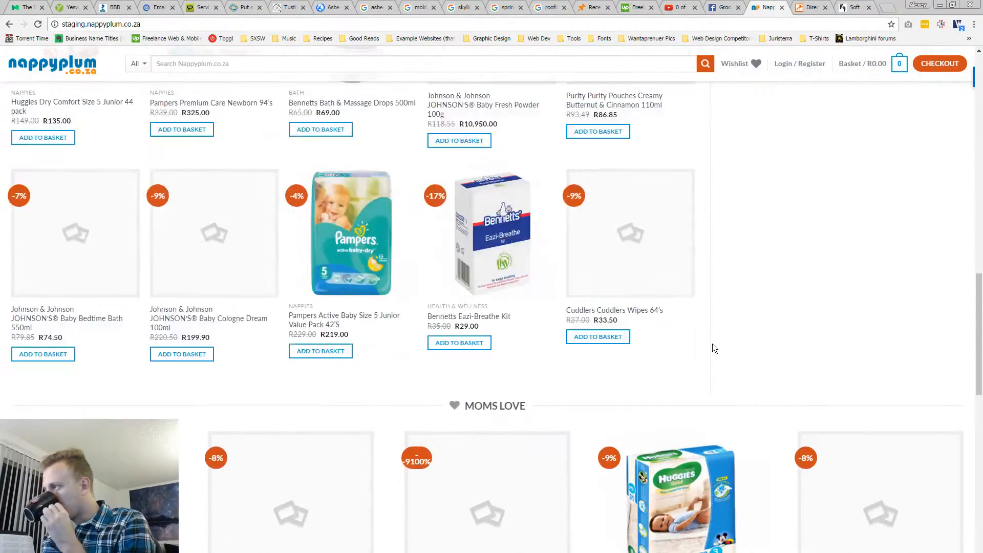
scroll("down", 3)
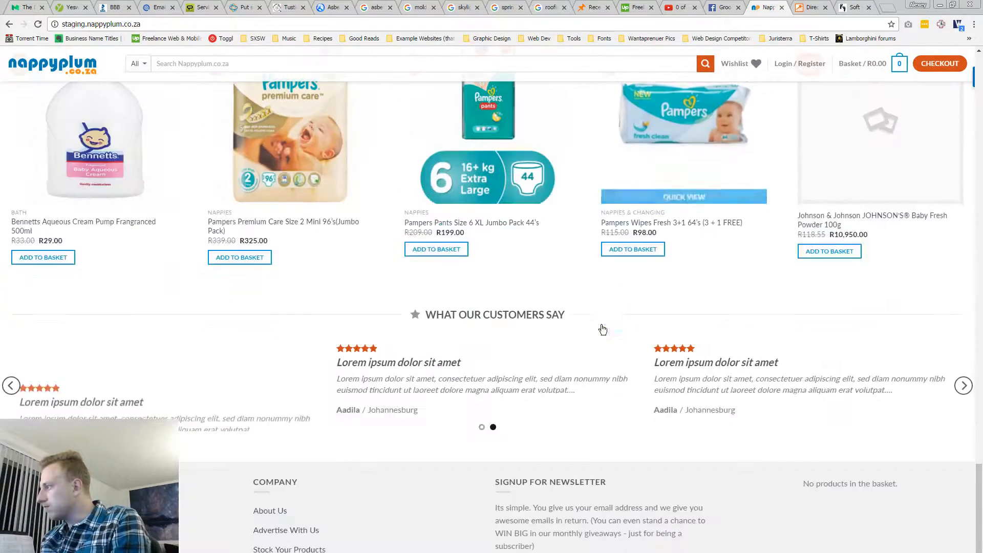
mouse_move(602, 329)
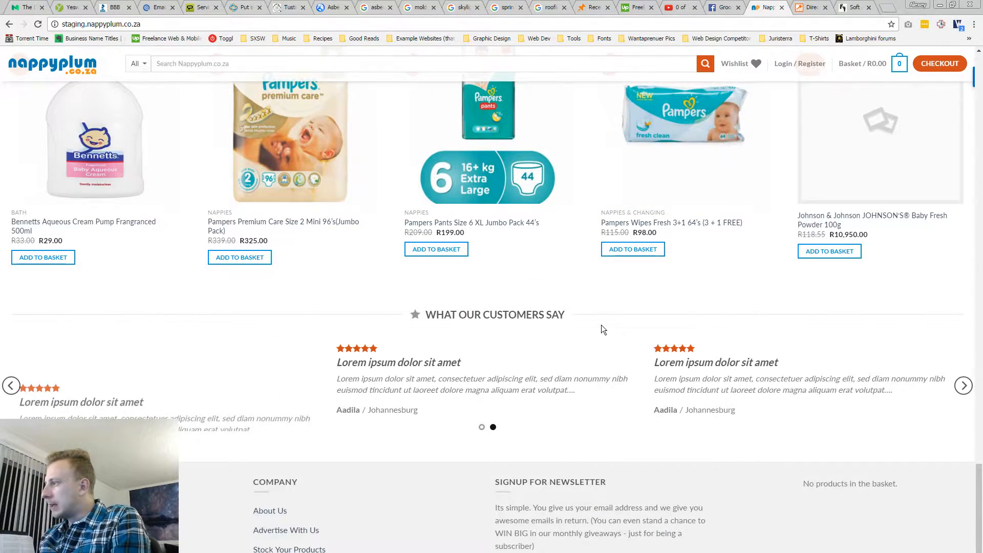
scroll("down", 3)
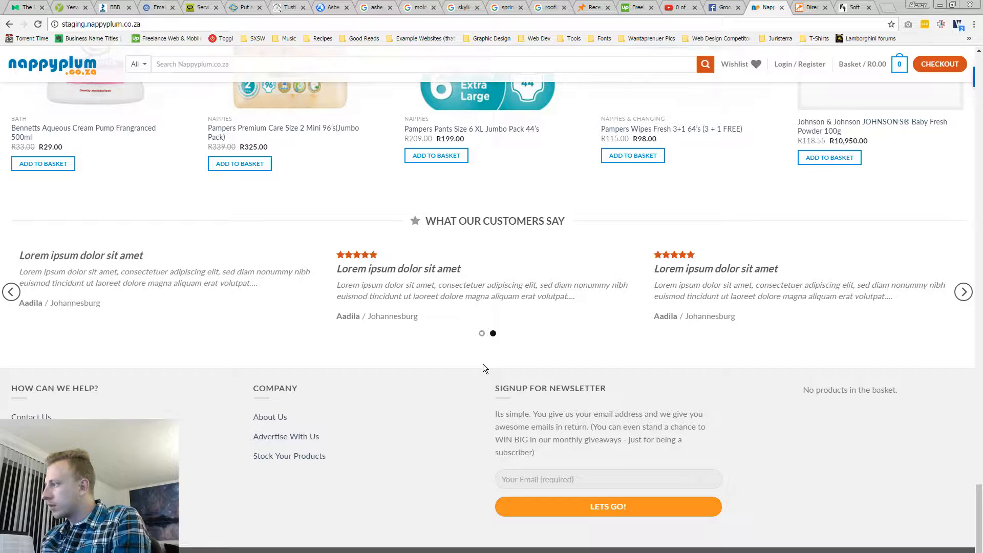
mouse_move(470, 349)
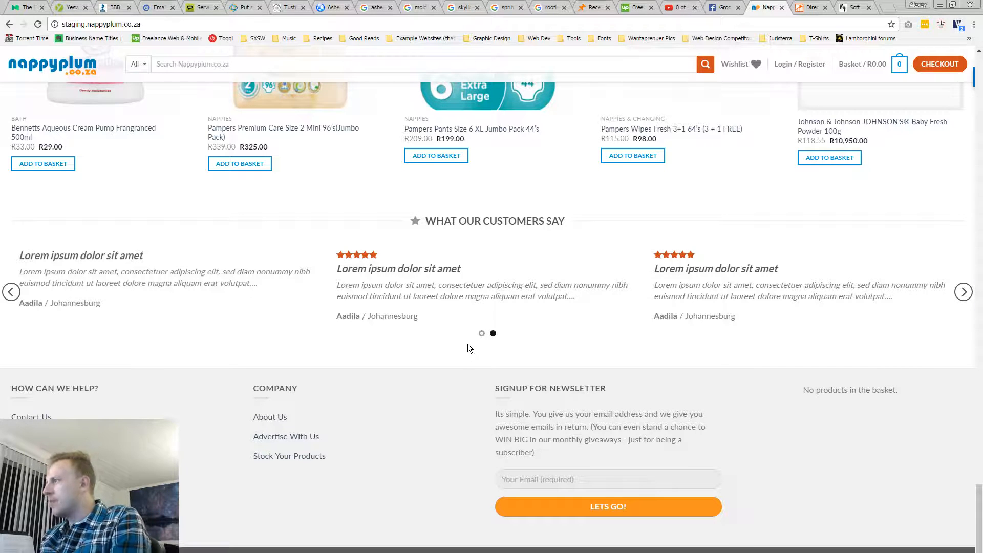
mouse_move(386, 307)
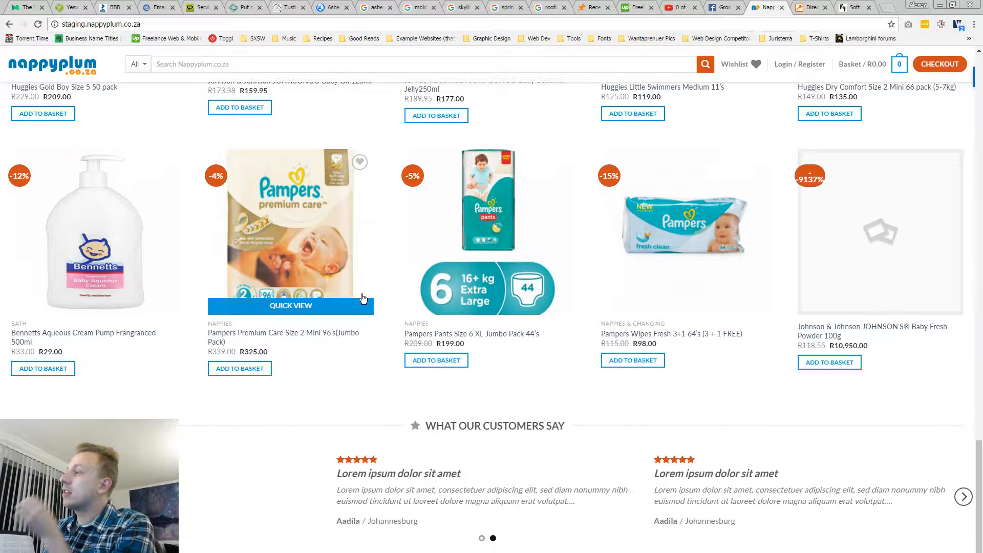
mouse_move(354, 338)
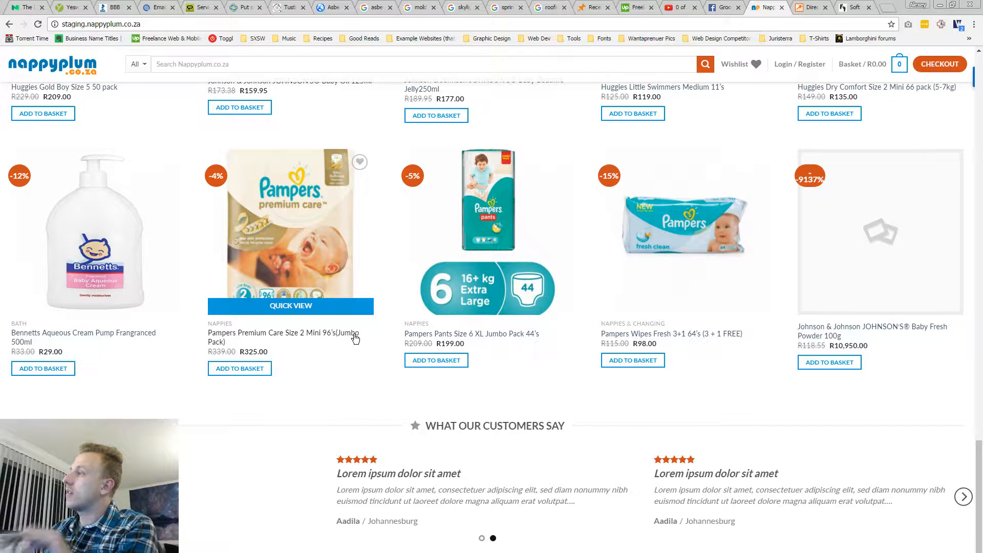
scroll("down", 3)
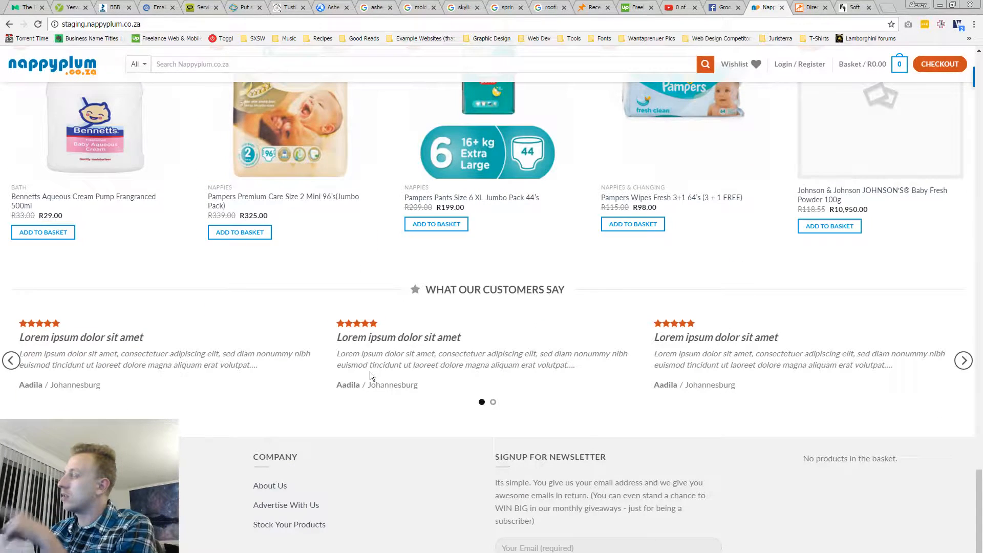
scroll("down", 3)
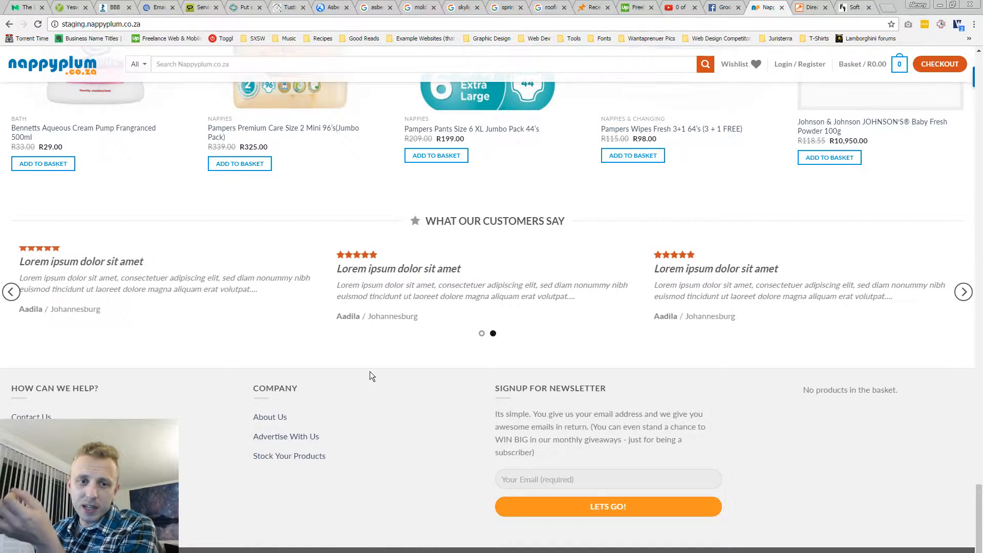
scroll("up", 3)
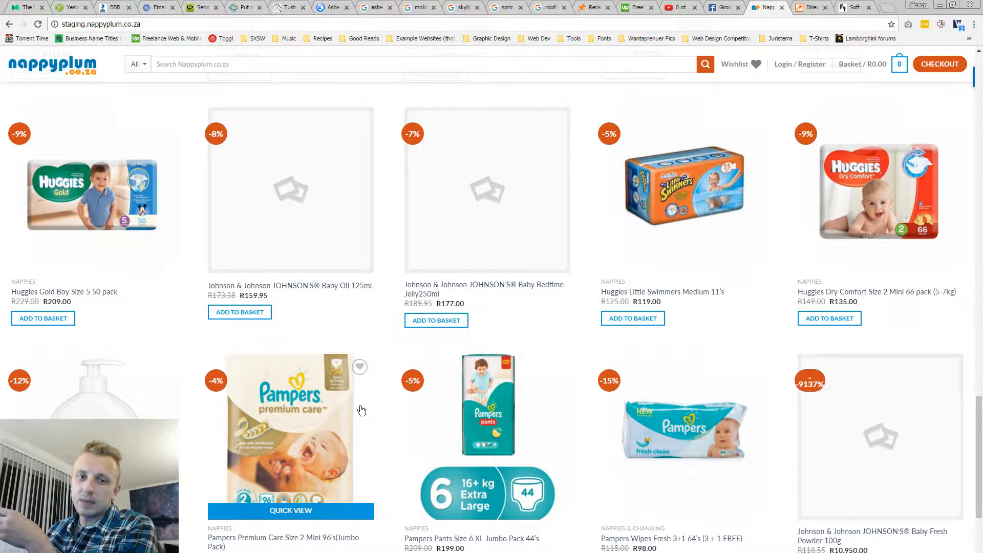
scroll("down", 3)
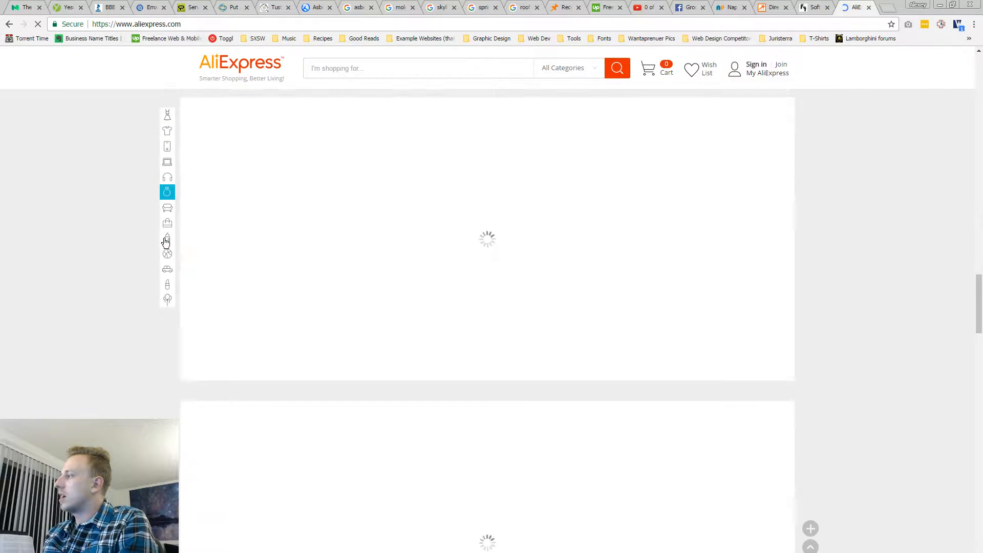
scroll("down", 3)
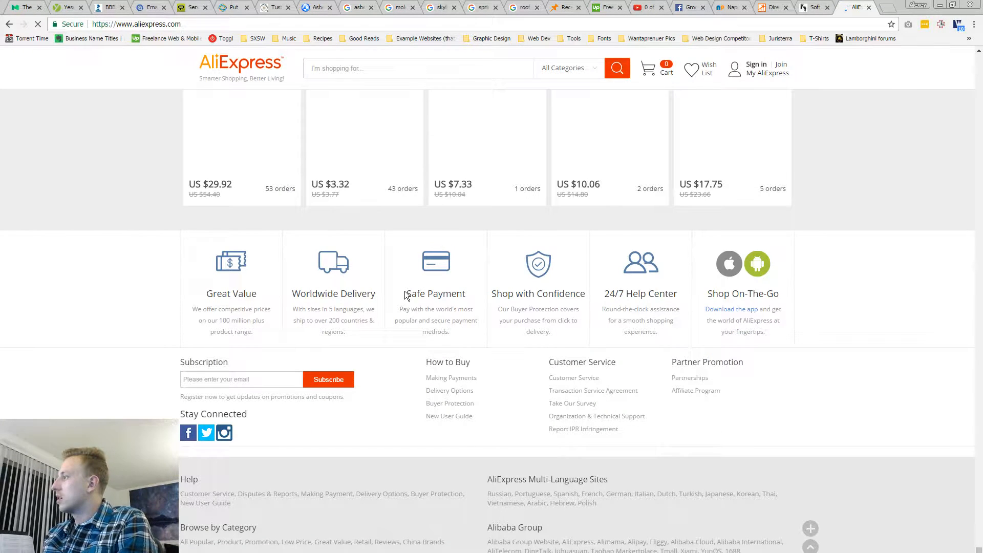
scroll("up", 3)
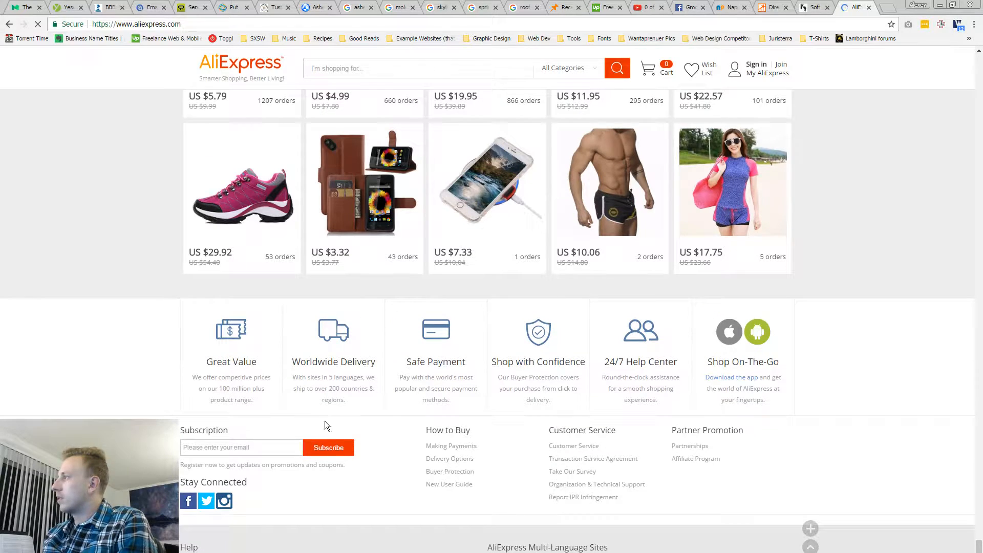
scroll("up", 3)
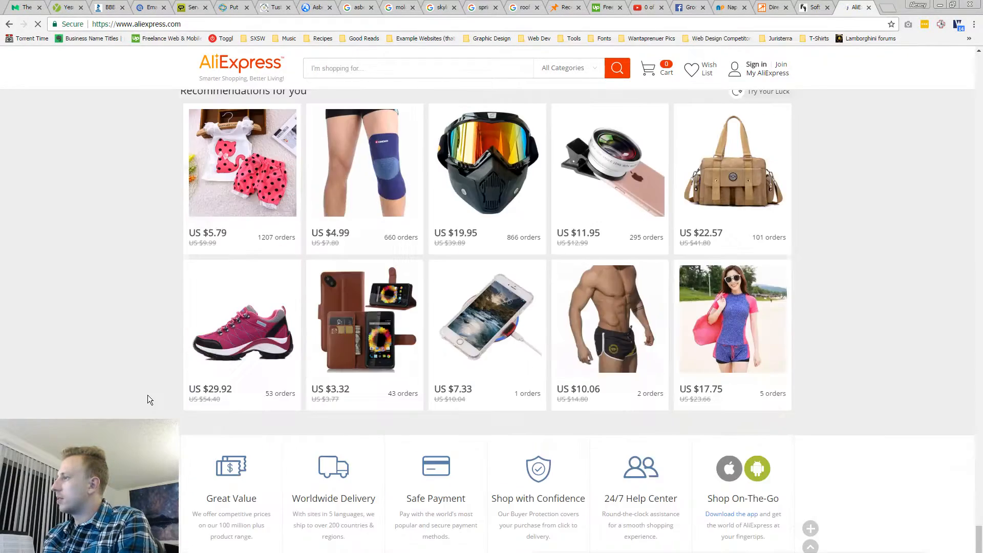
scroll("down", 3)
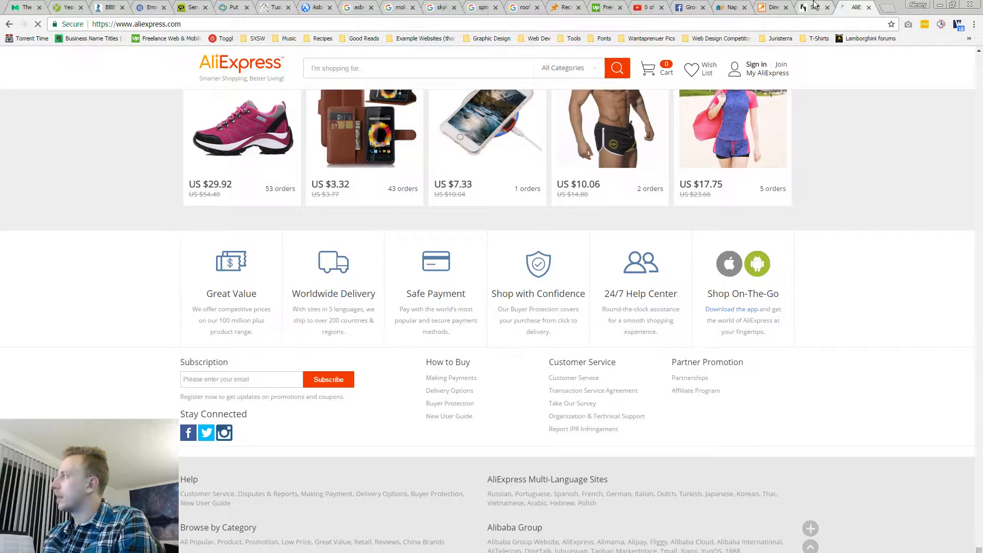
- Return to the Nappyplum tab and browse its homepage product sections, such as Moms Love
left_click(778, 7)
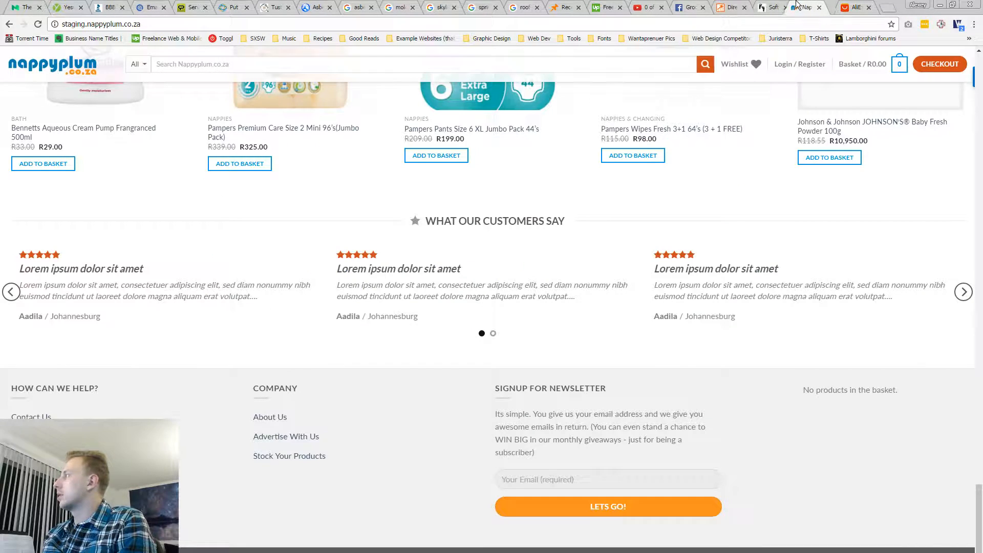
scroll("up", 3)
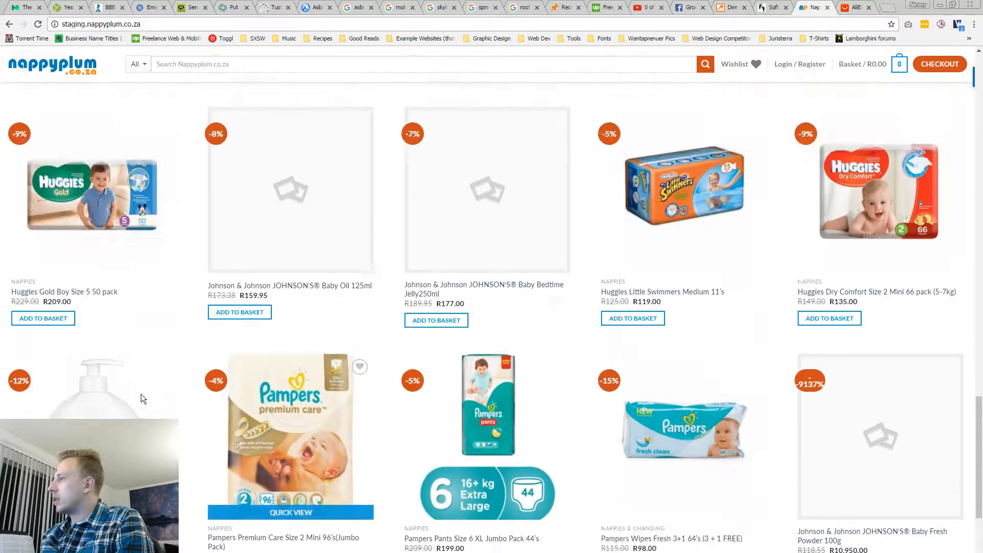
scroll("down", 3)
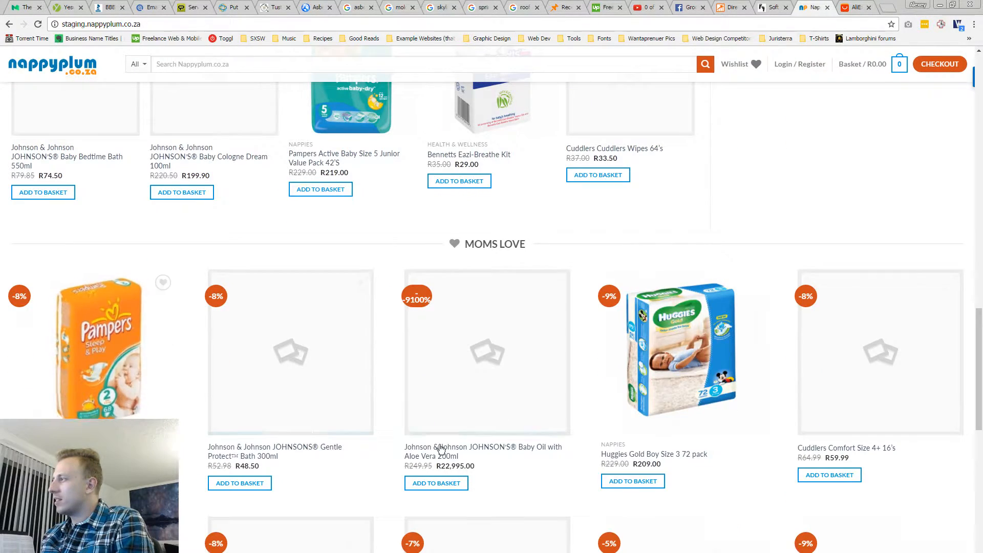
scroll("up", 3)
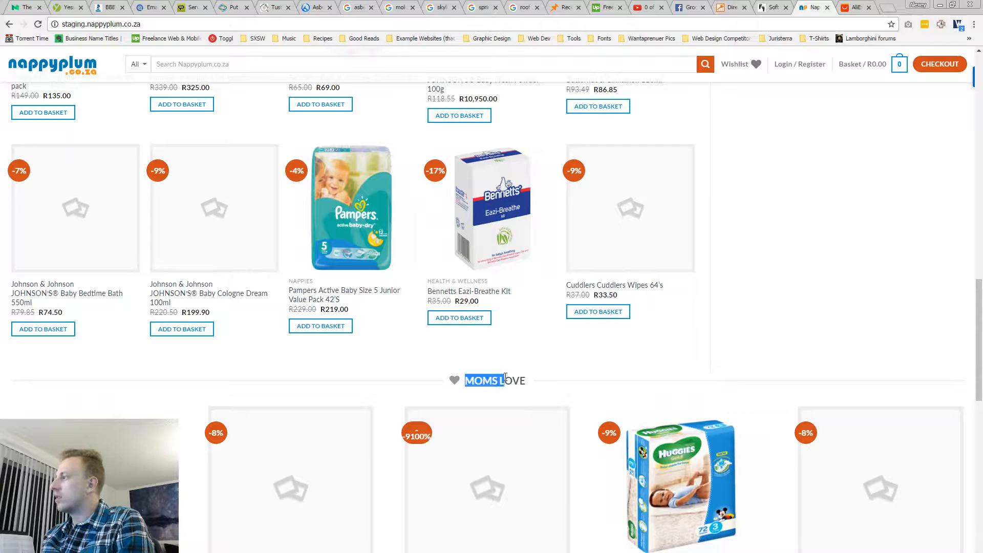
- Switch to AliExpress and browse its homepage category blocks up to Sports & Outdoors
left_click(854, 6)
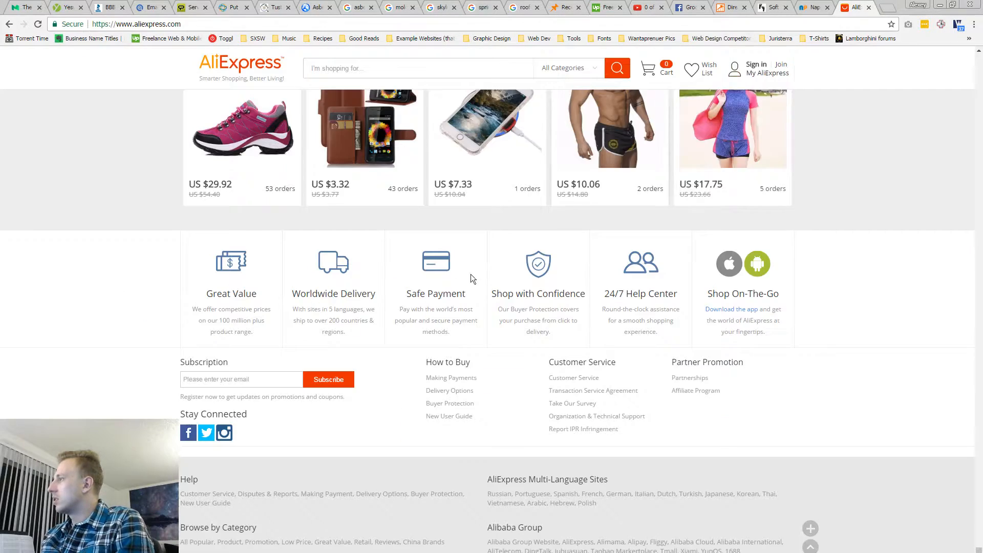
scroll("up", 3)
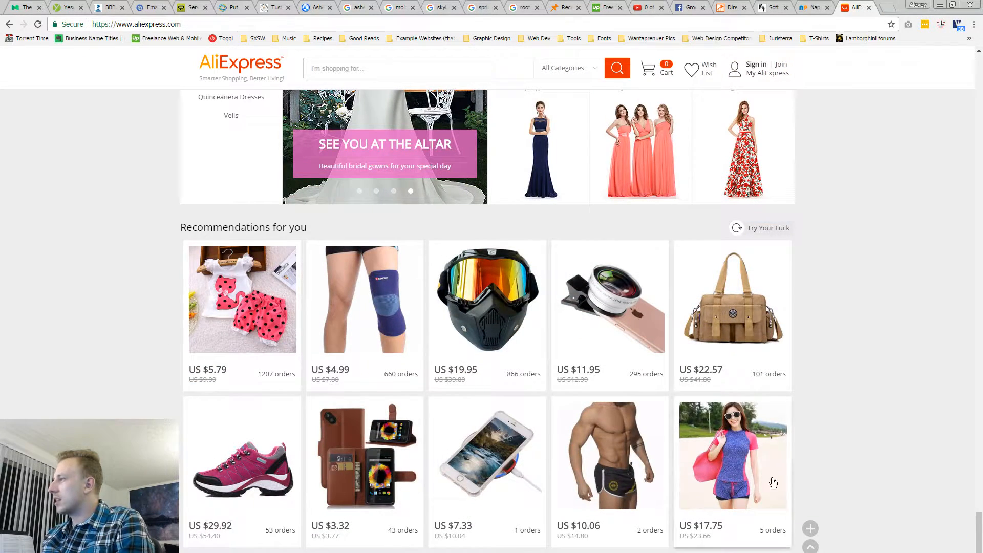
scroll("up", 3)
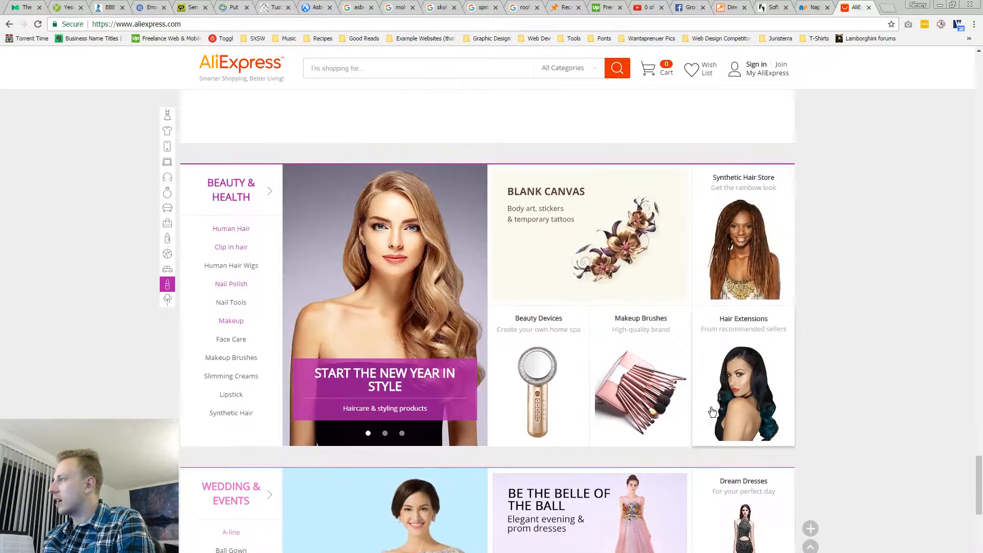
scroll("up", 3)
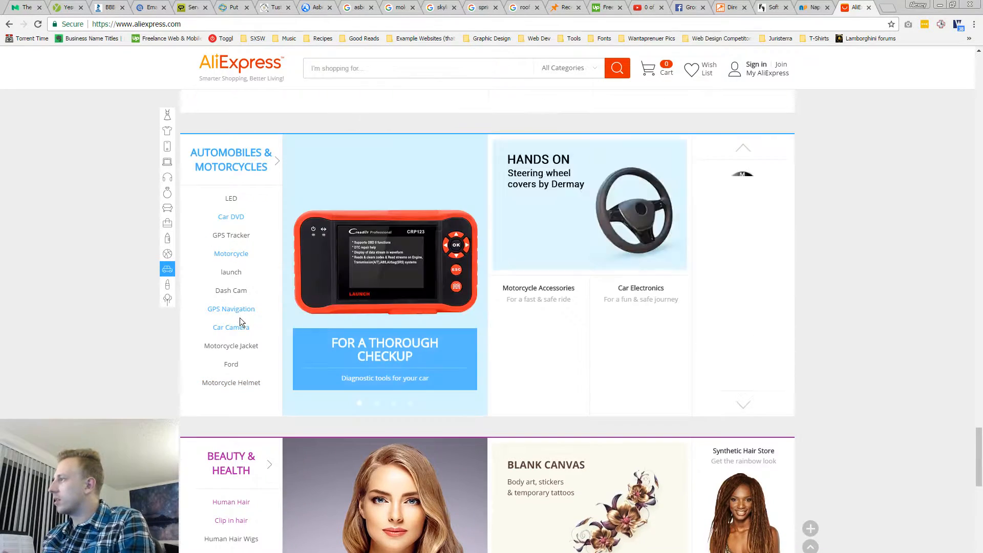
scroll("down", 3)
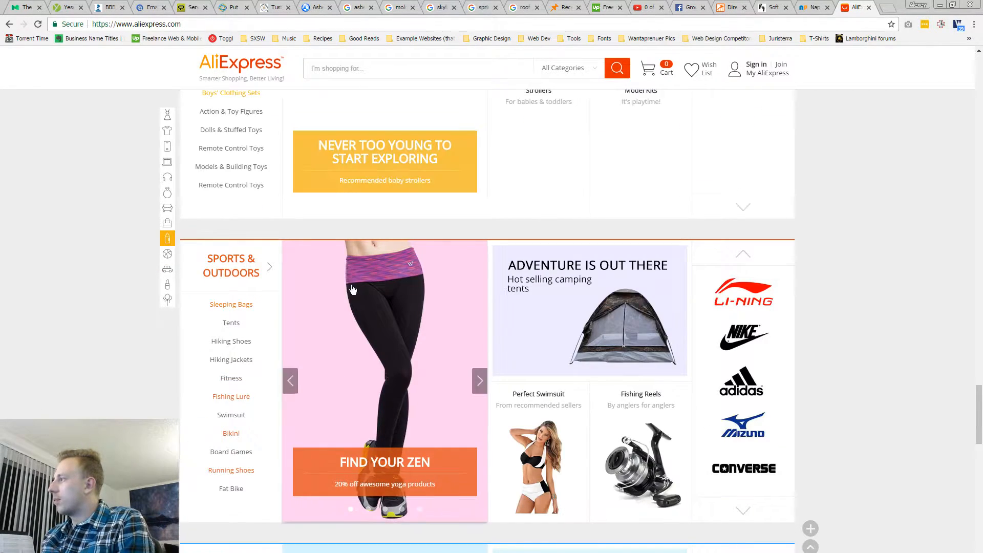
- Switch back to Nappyplum and browse the brands, Just Arrived and nappy product grid
left_click(814, 6)
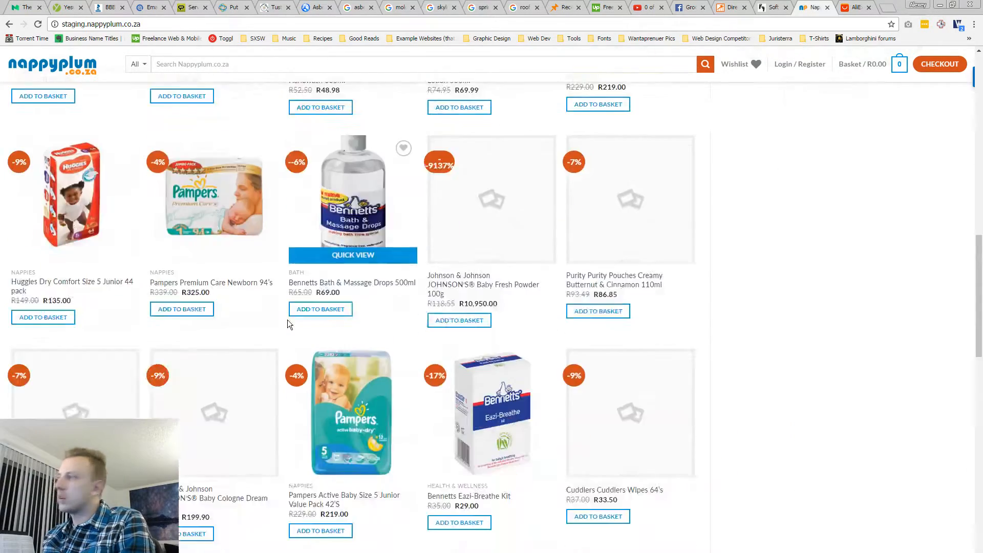
scroll("up", 3)
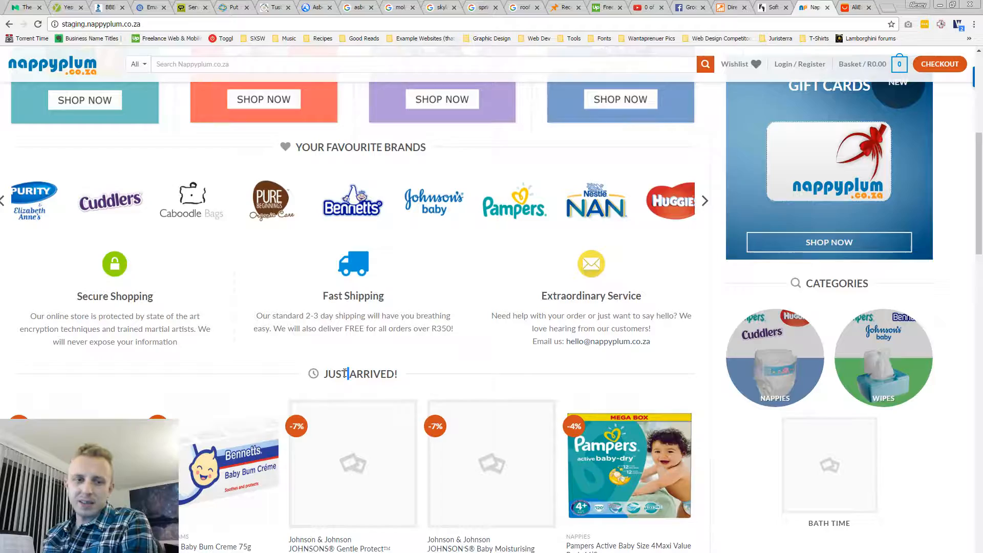
left_click(704, 201)
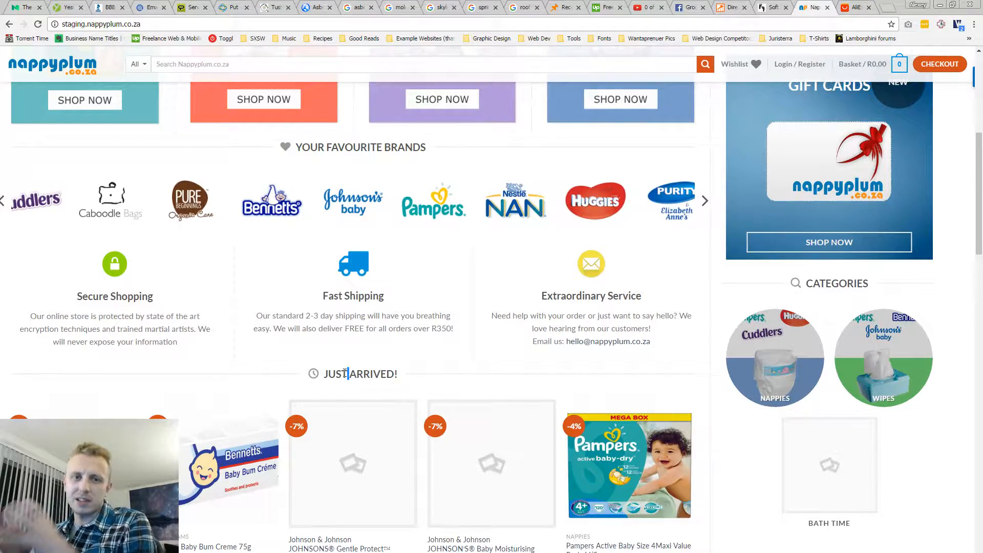
scroll("down", 3)
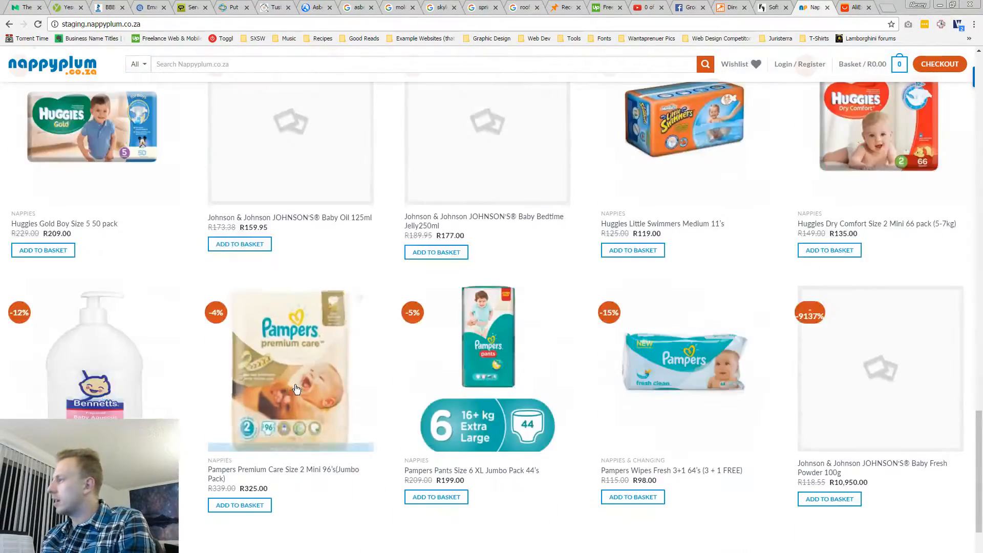
scroll("up", 3)
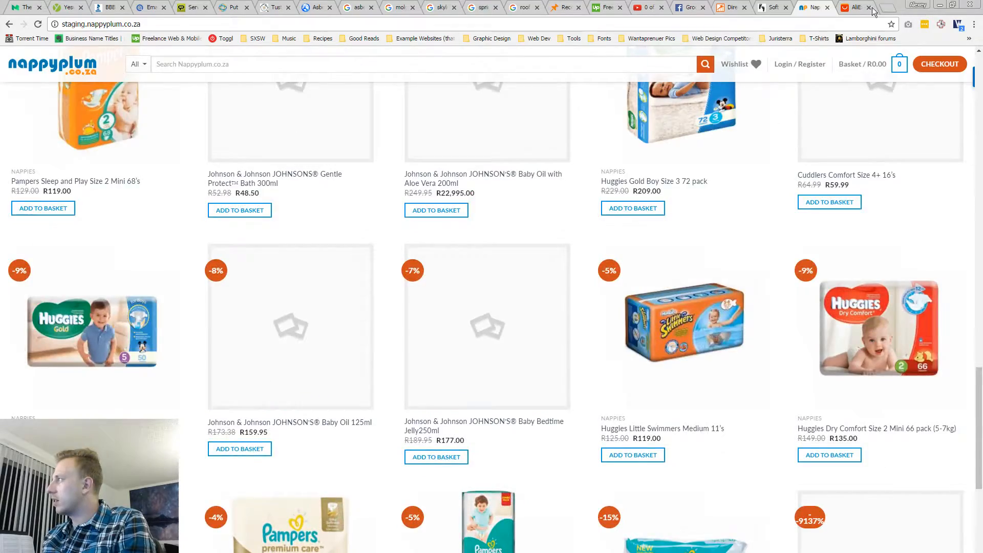
left_click(852, 7)
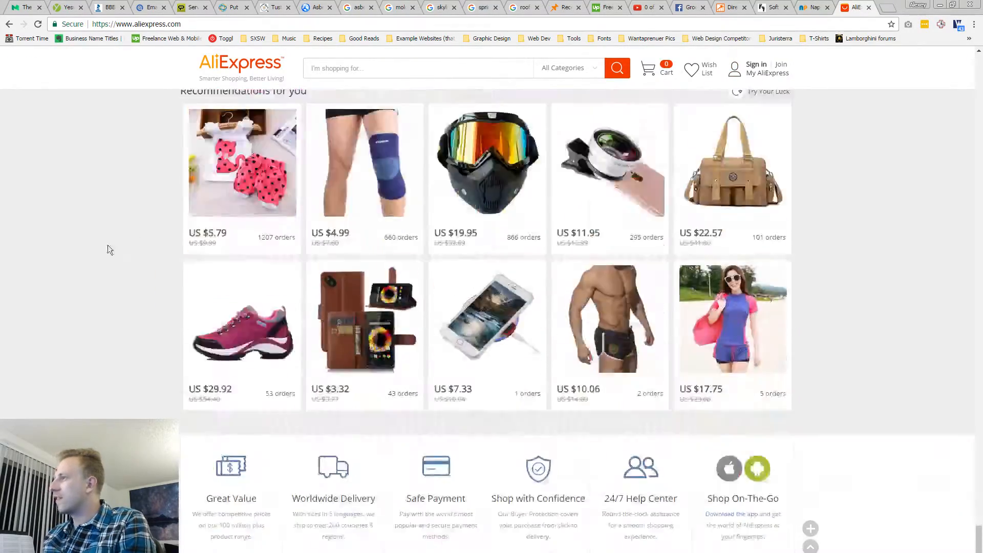
scroll("up", 3)
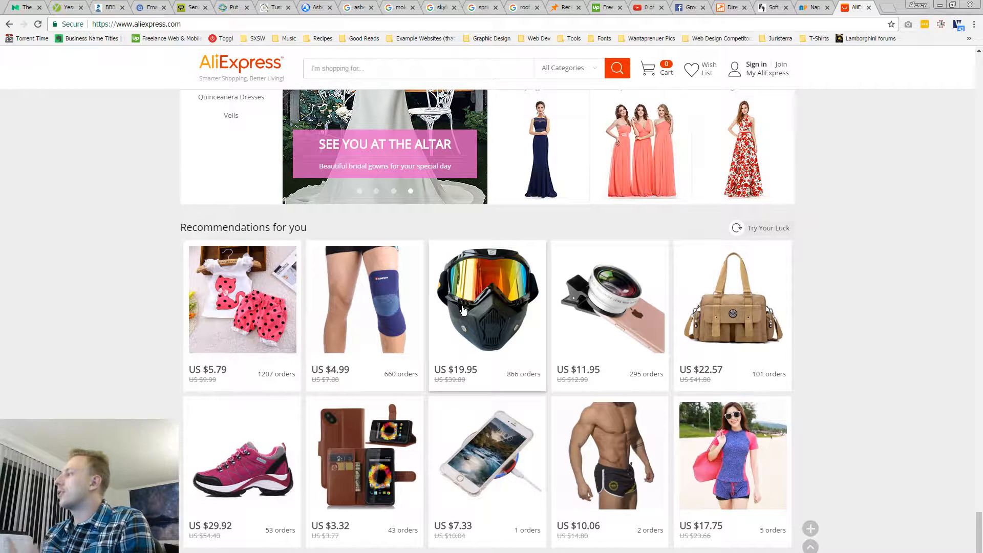
left_click(766, 228)
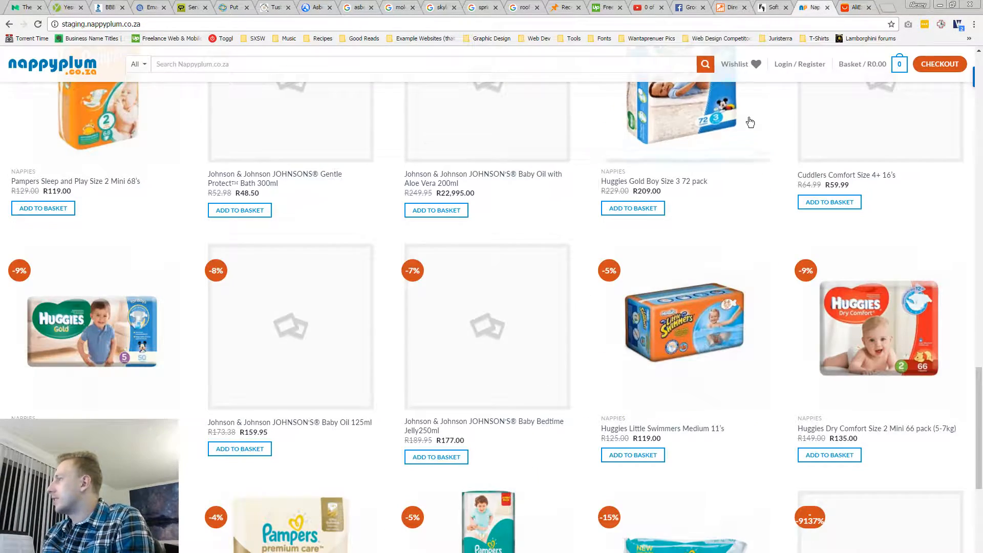
- Add the Pampers Active Baby Size 4 Maxi Value Pack 66'S and view the R268 basket
scroll("down", 3)
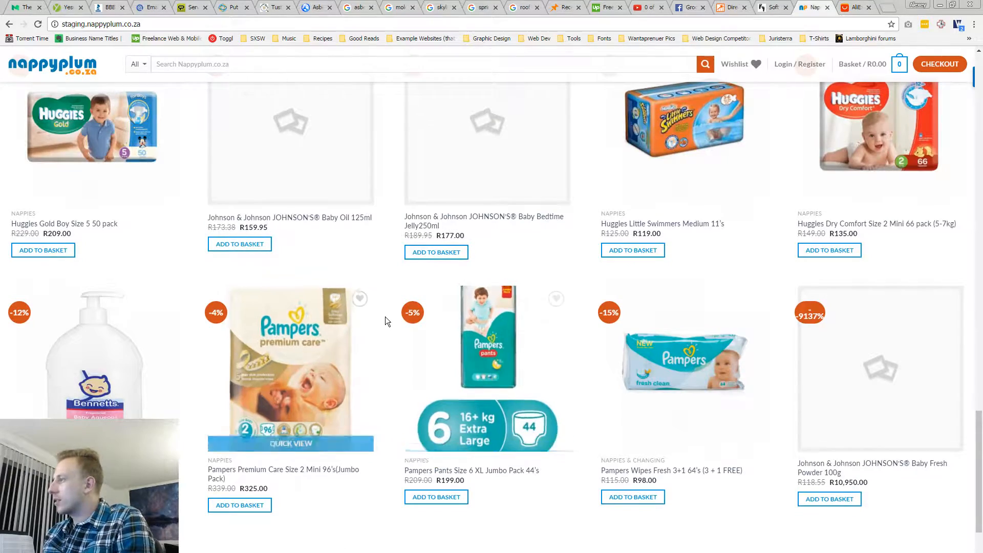
scroll("down", 3)
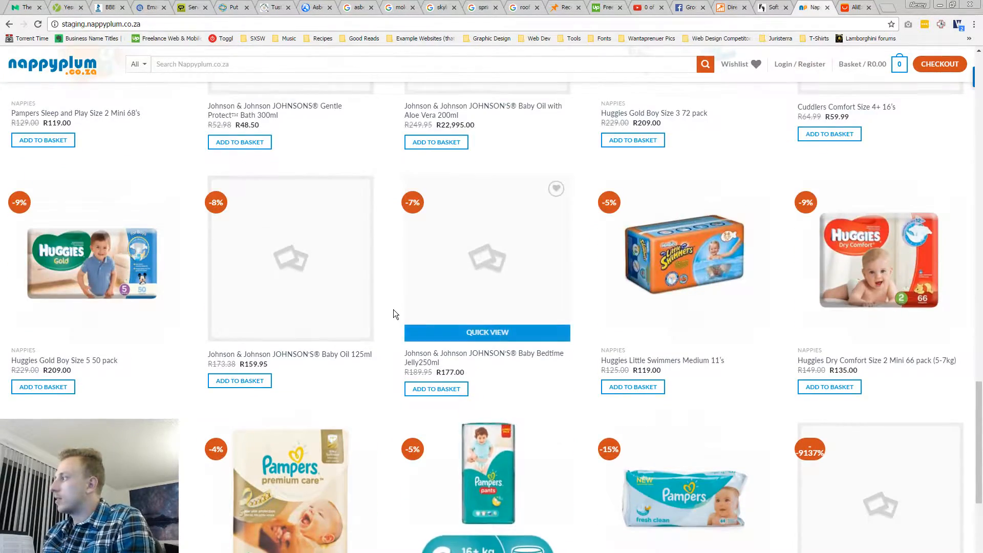
scroll("down", 3)
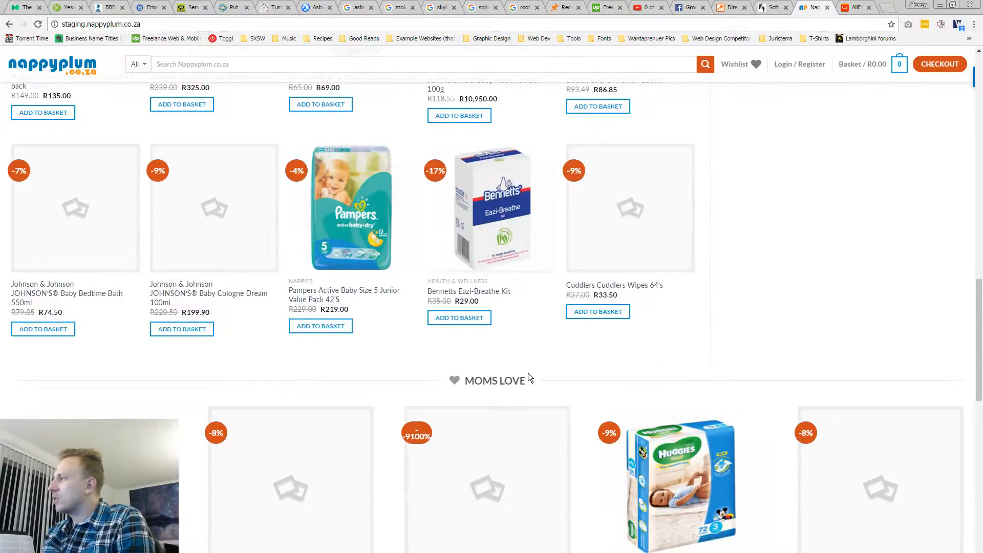
scroll("up", 3)
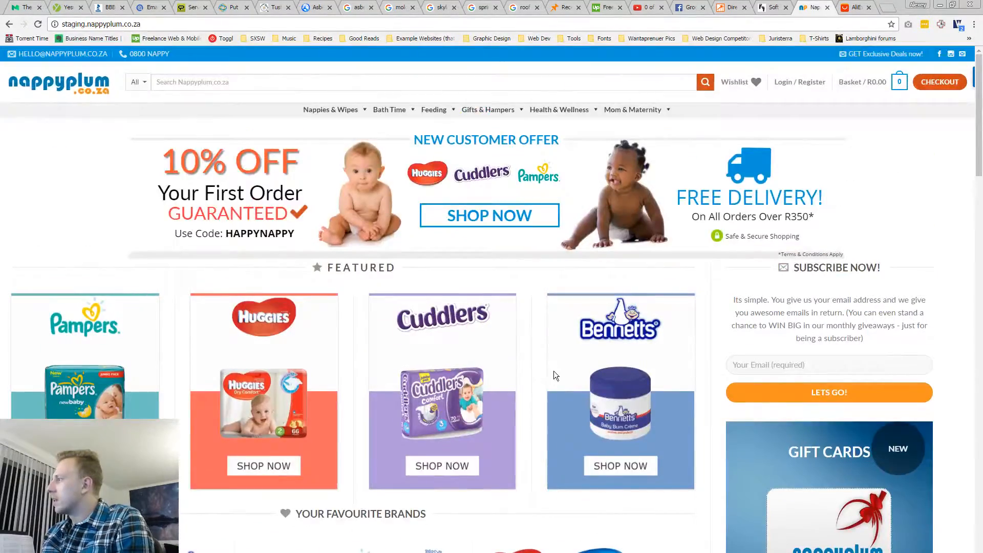
scroll("down", 3)
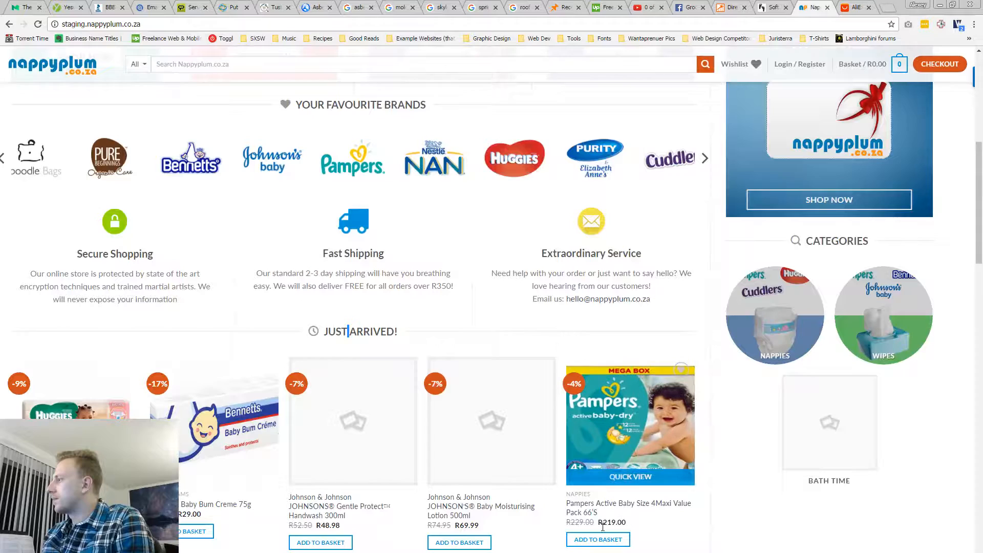
mouse_move(616, 455)
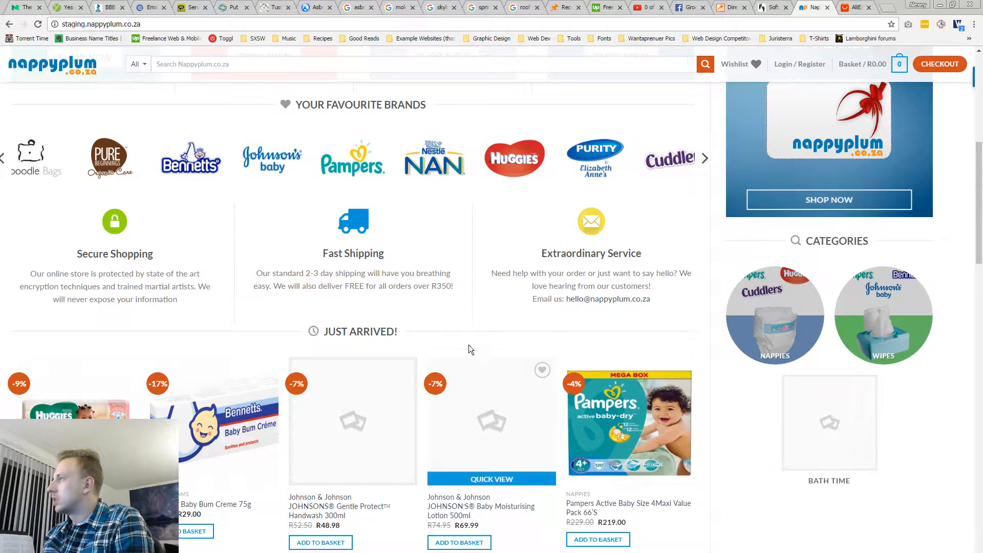
left_click(597, 540)
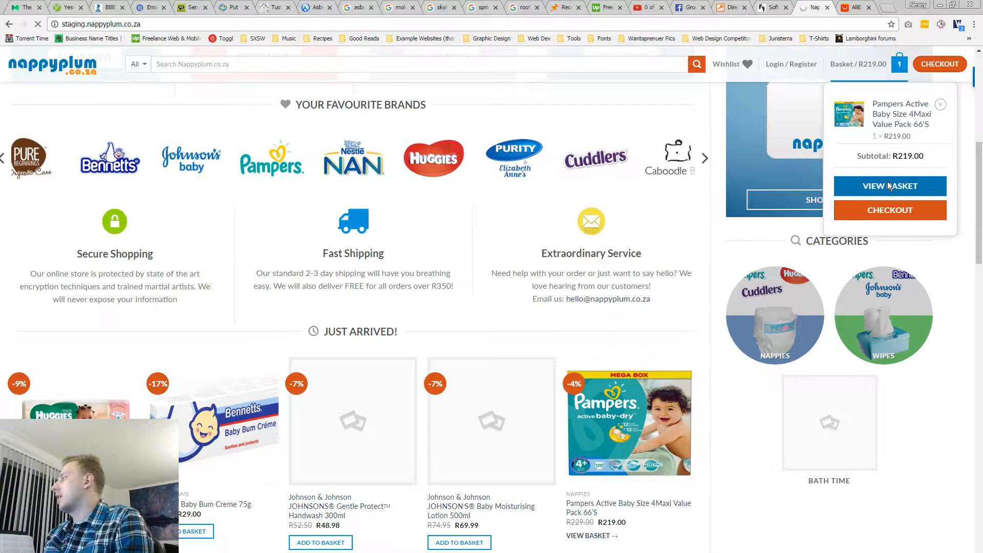
left_click(889, 186)
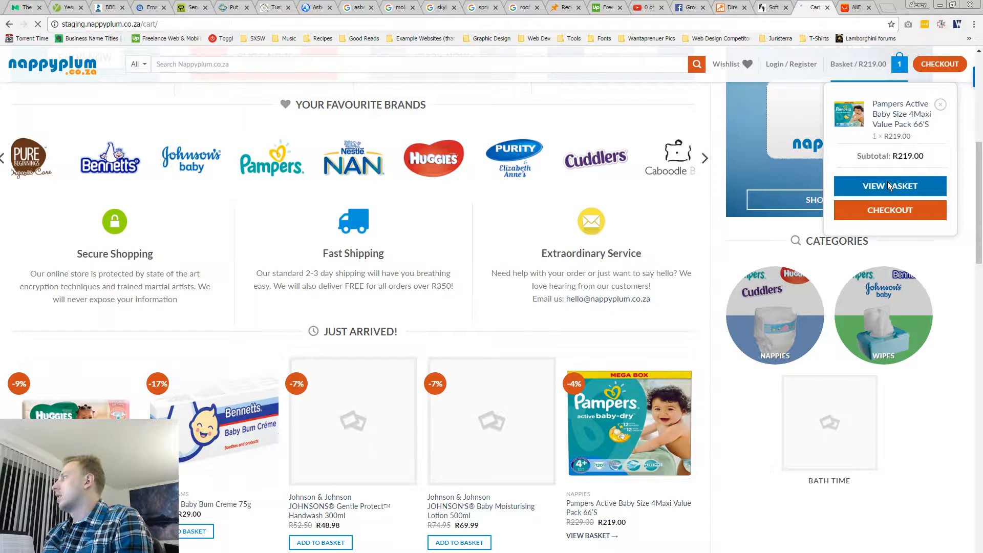
left_click(889, 186)
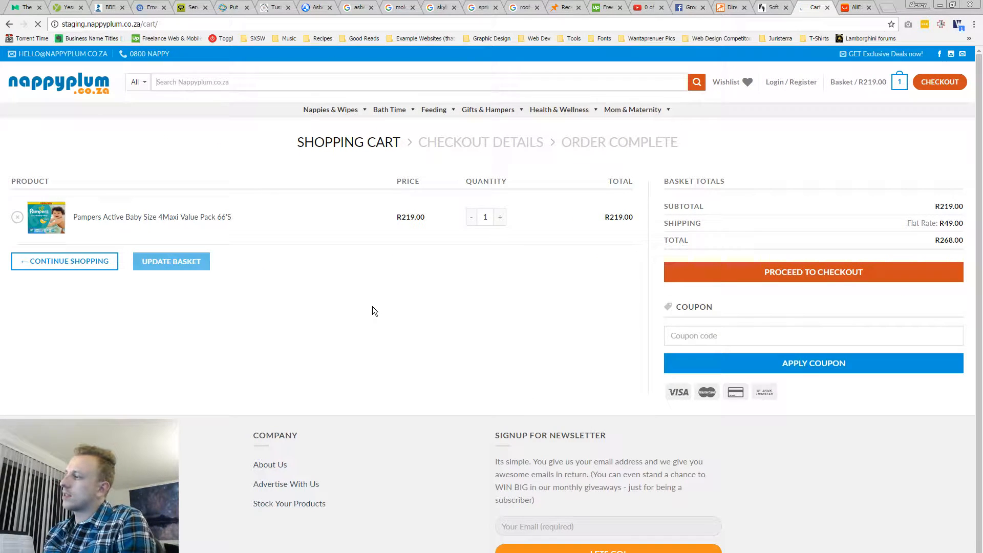
mouse_move(376, 314)
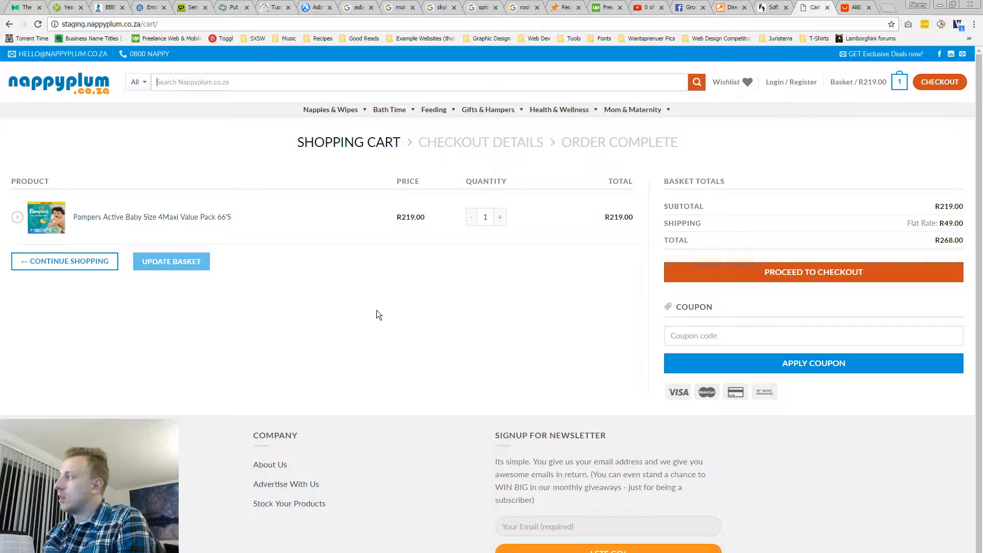
mouse_move(384, 312)
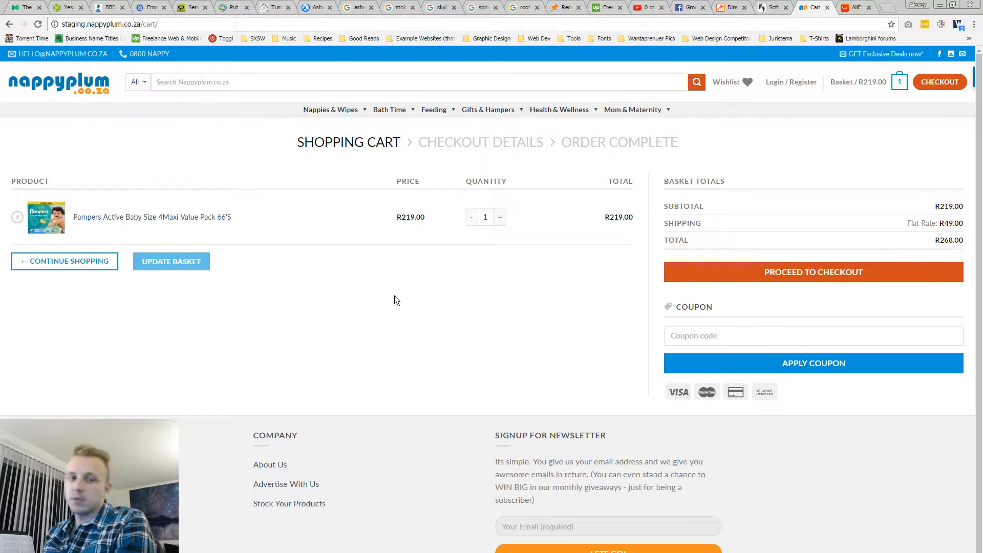
mouse_move(386, 302)
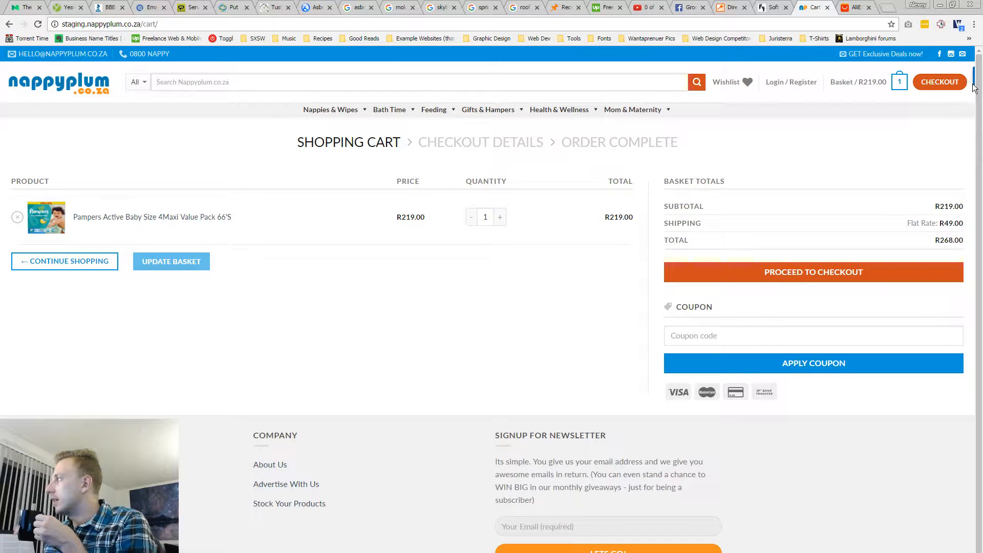
mouse_move(834, 162)
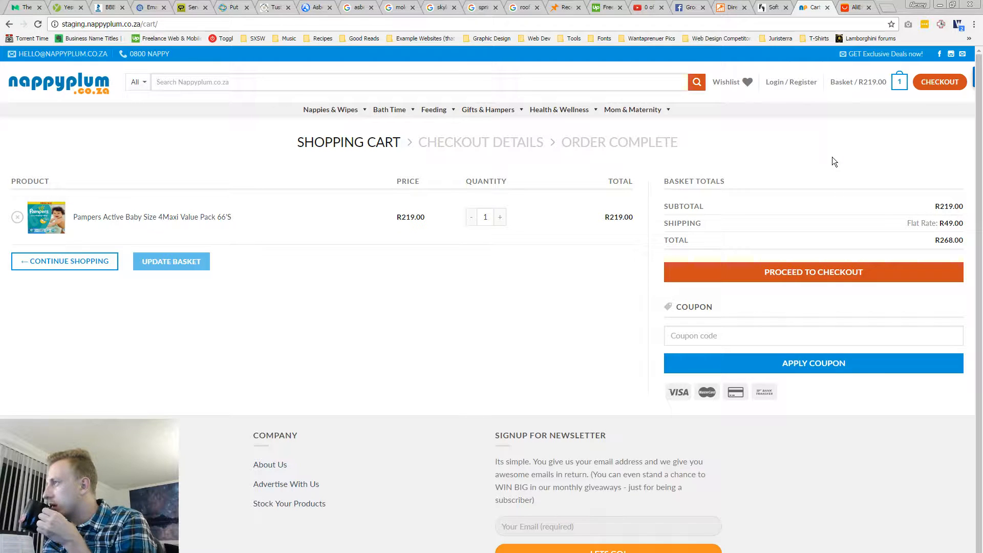
mouse_move(915, 80)
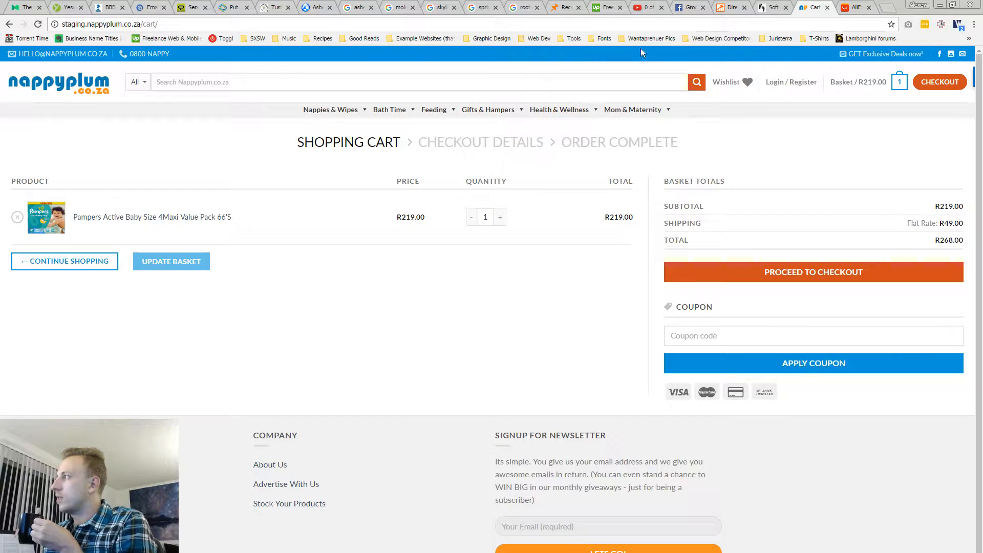
mouse_move(653, 75)
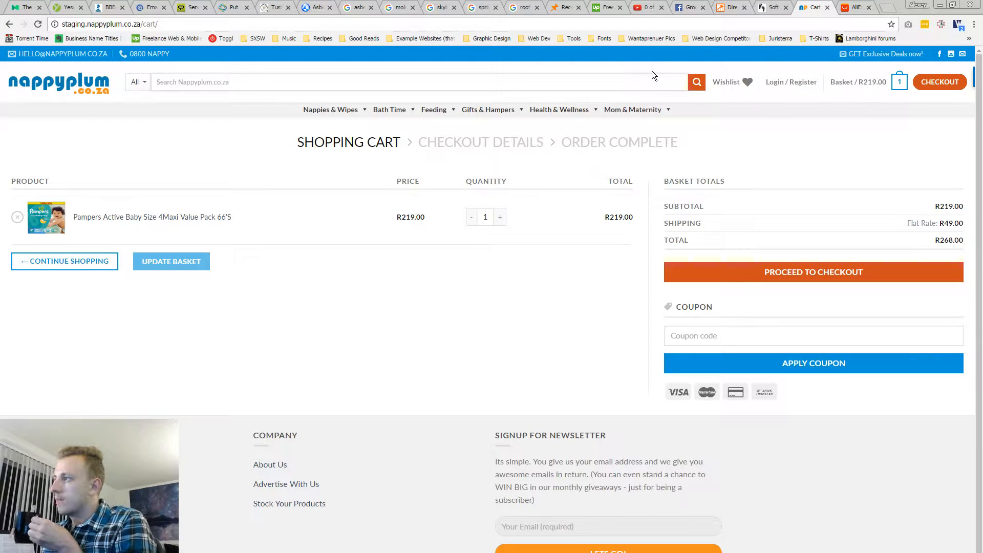
mouse_move(600, 334)
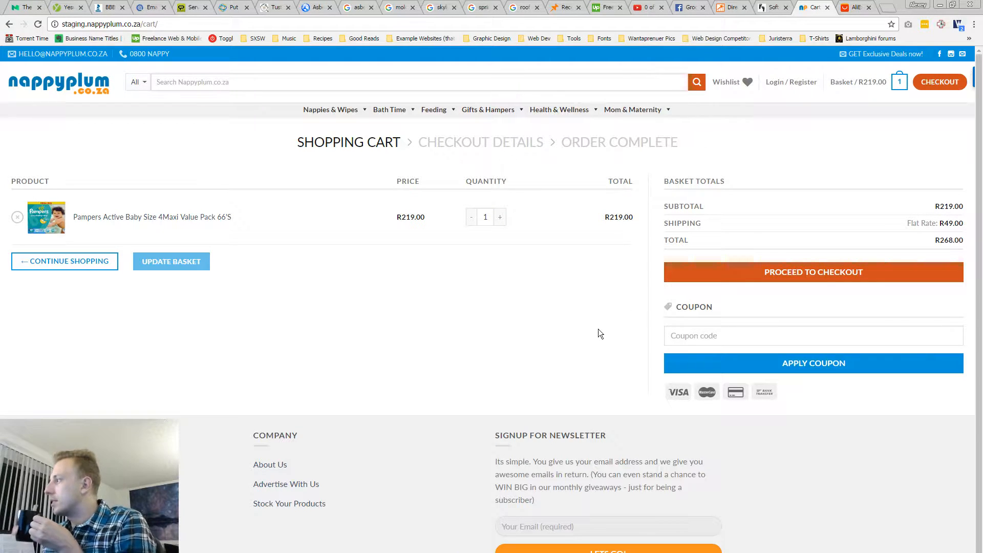
mouse_move(465, 385)
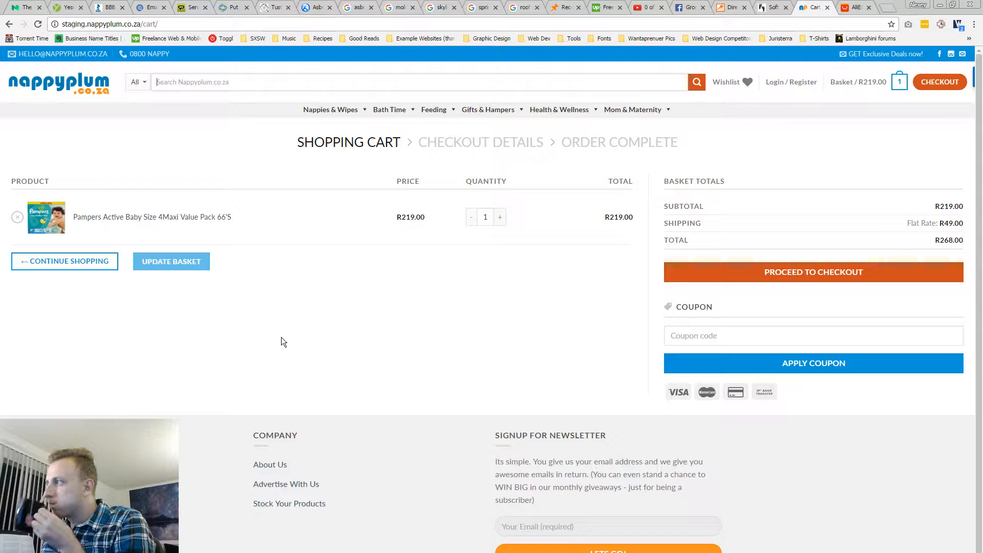
- Update the Pampers quantity to 11, giving R2,409.00 with free shipping
left_click(500, 217)
type("1")
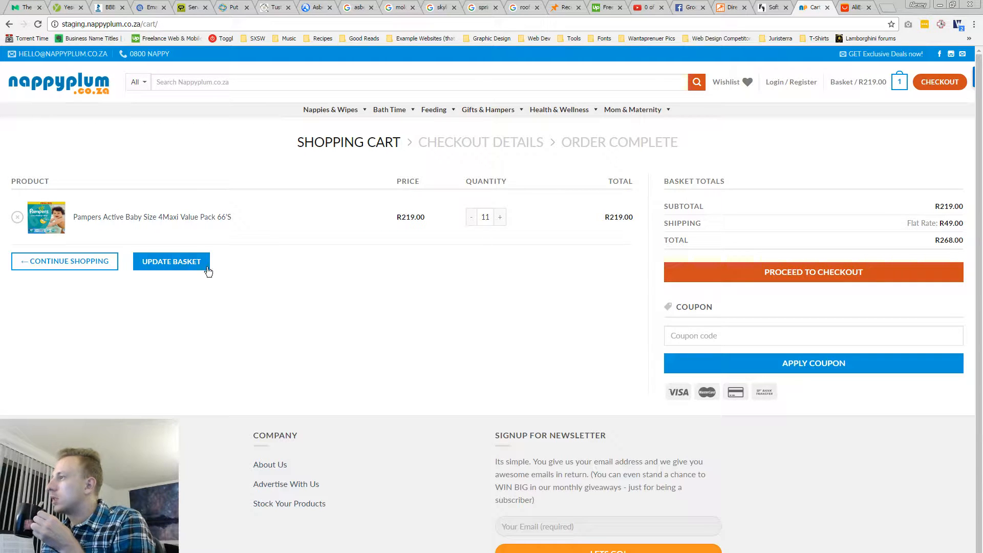
left_click(171, 261)
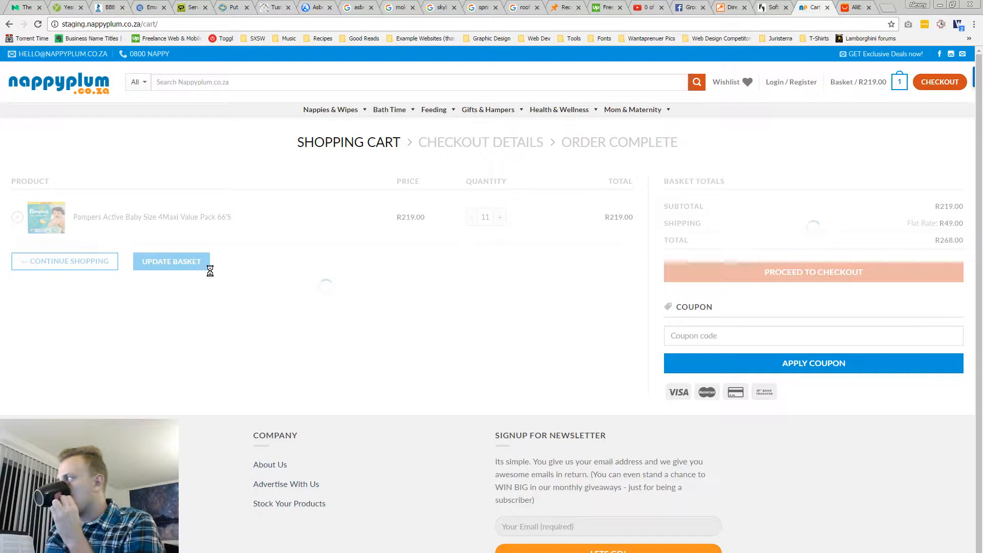
left_click(170, 261)
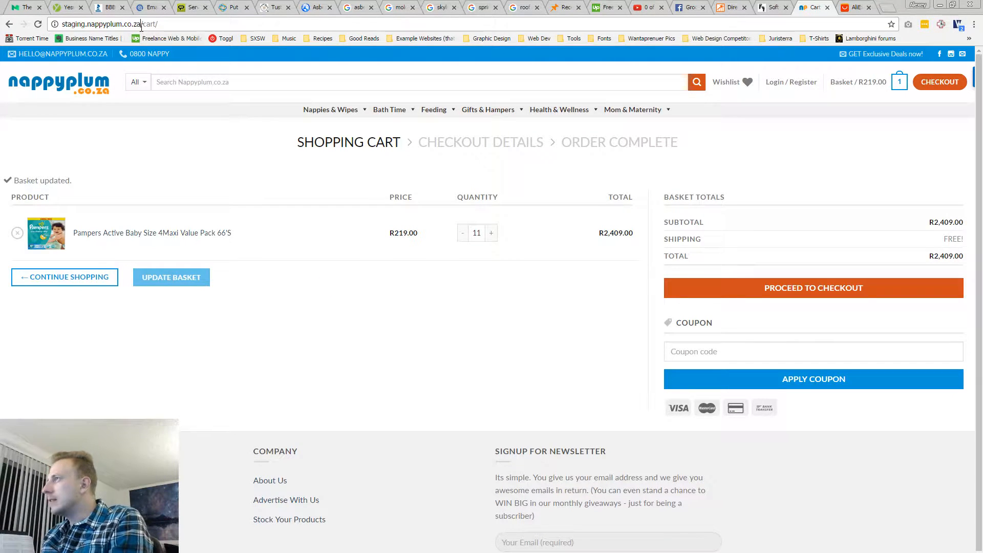
- Bring up the newly opened BuiltWith tab to look up the staging site
scroll("down", 3)
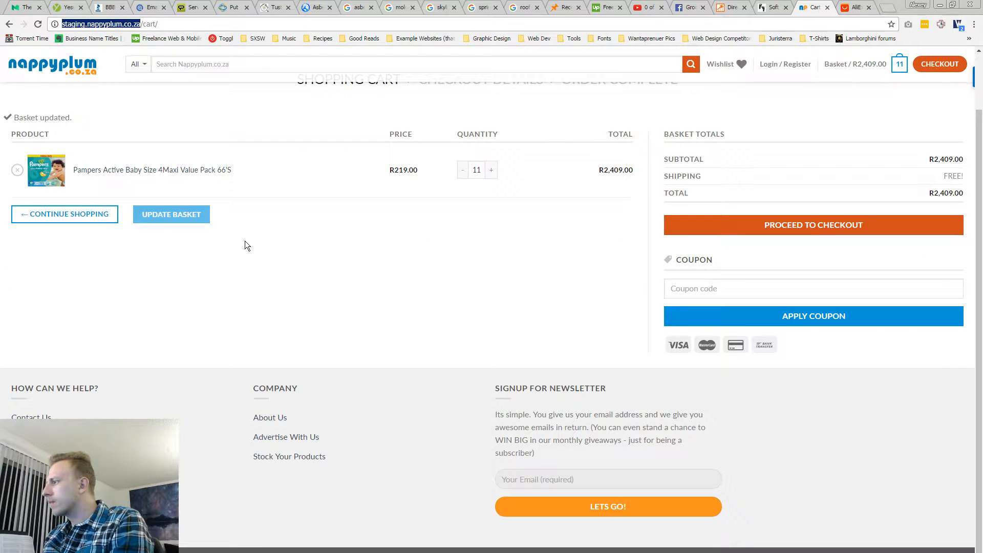
scroll("up", 3)
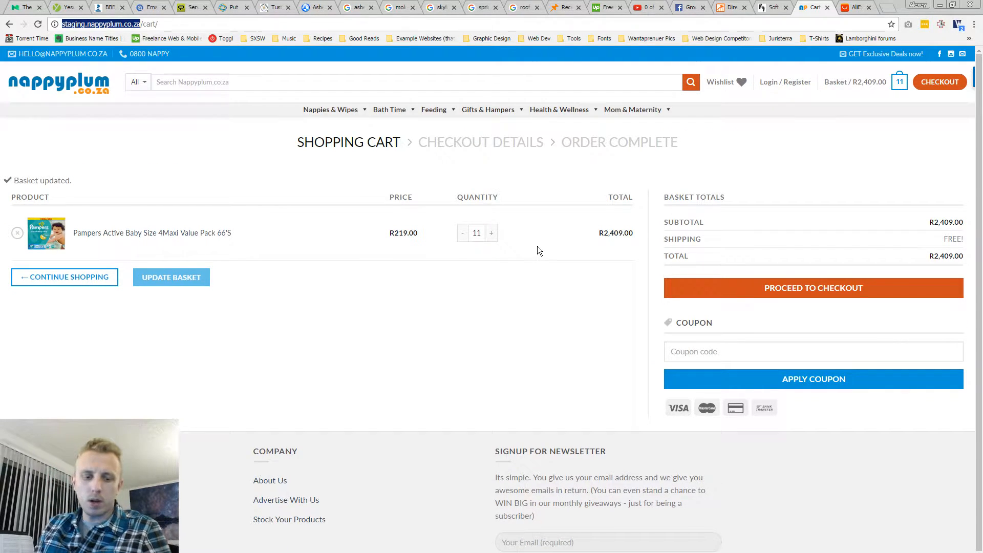
left_click(851, 7)
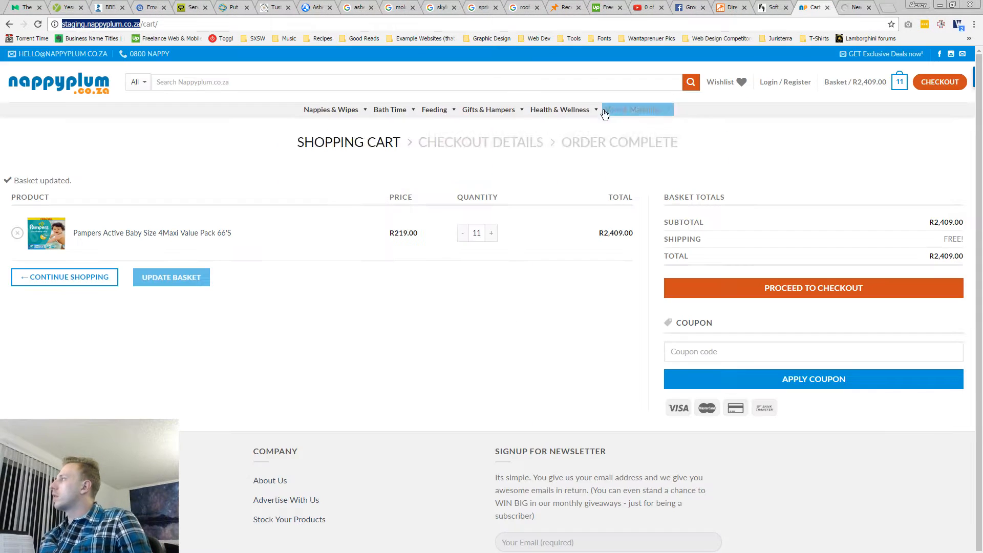
left_click(853, 7)
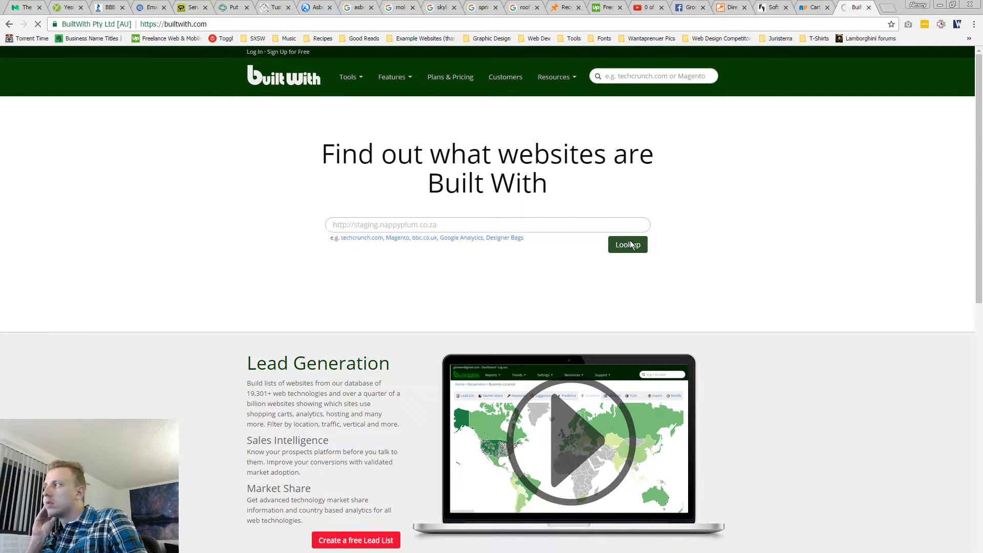
left_click(626, 244)
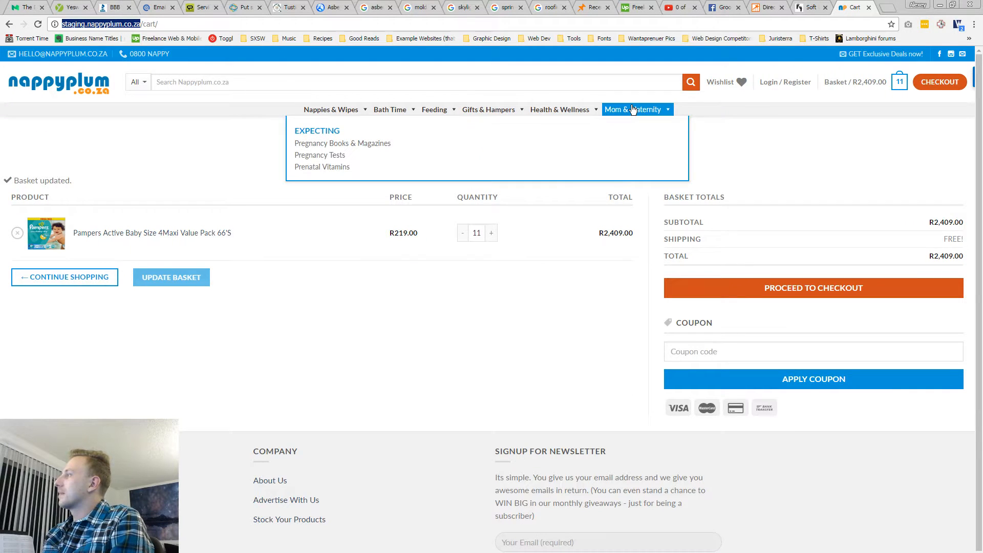
mouse_move(622, 120)
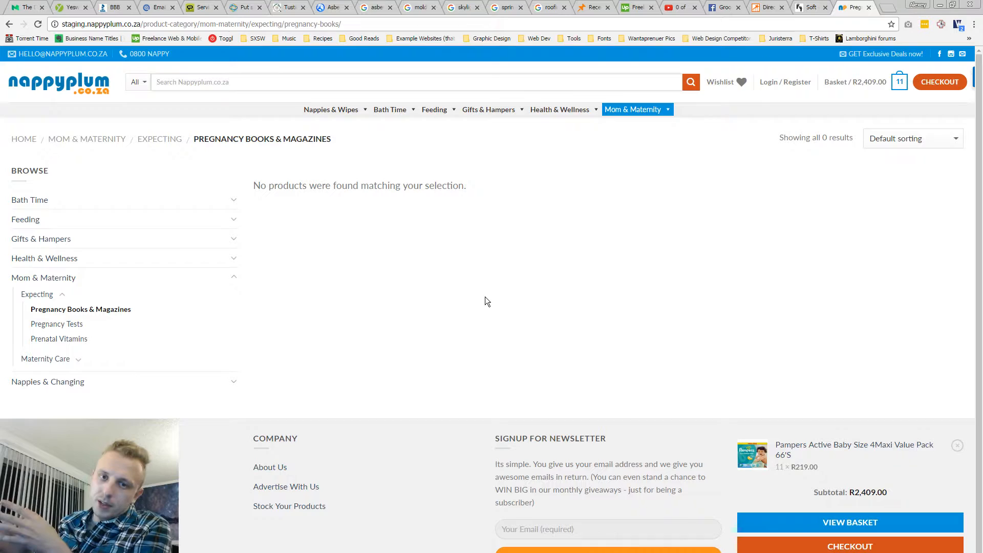
mouse_move(545, 306)
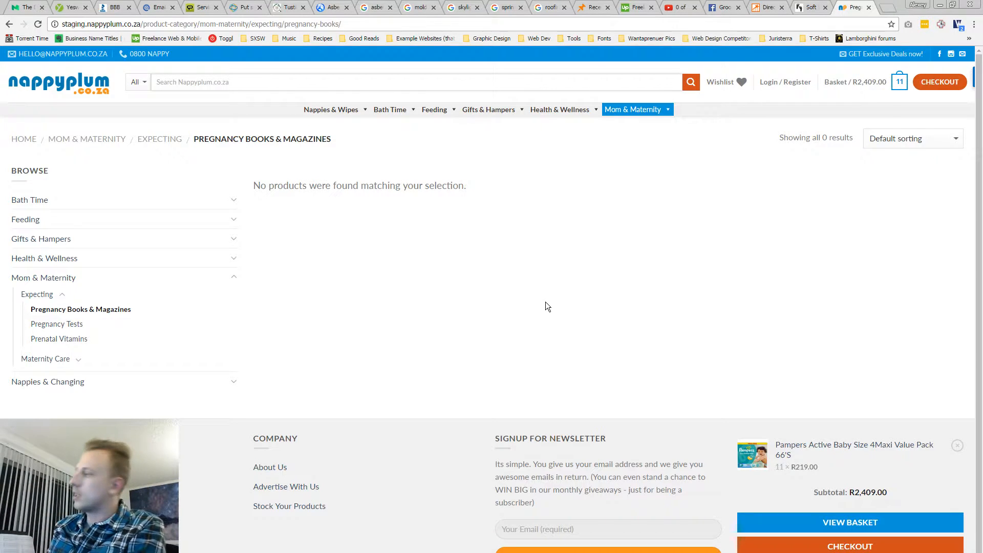
- Scroll the empty Pregnancy Books & Magazines listing to confirm it has no products
scroll("down", 3)
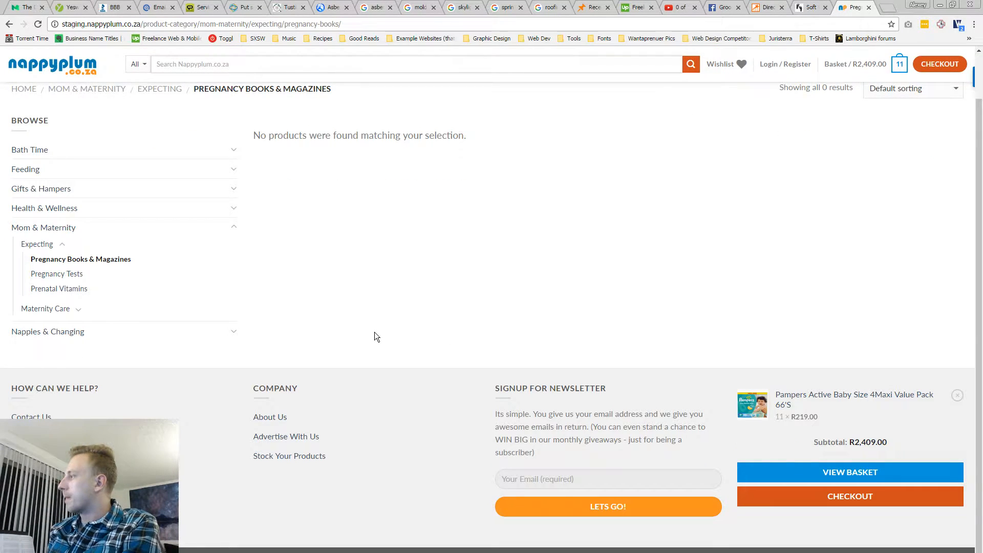
scroll("up", 3)
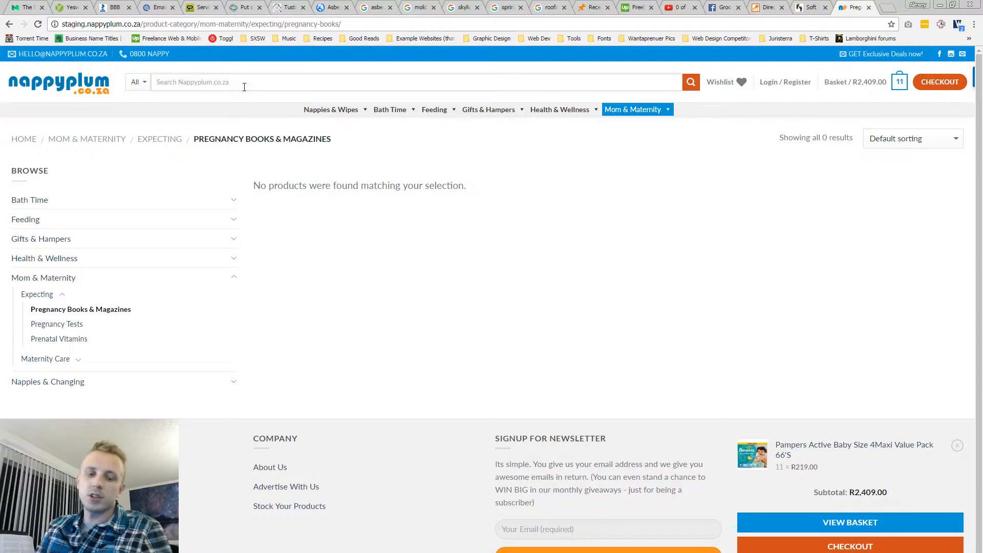
- Search for 'baby shoes', review the 73 nappy-heavy results, then return home
type("baby")
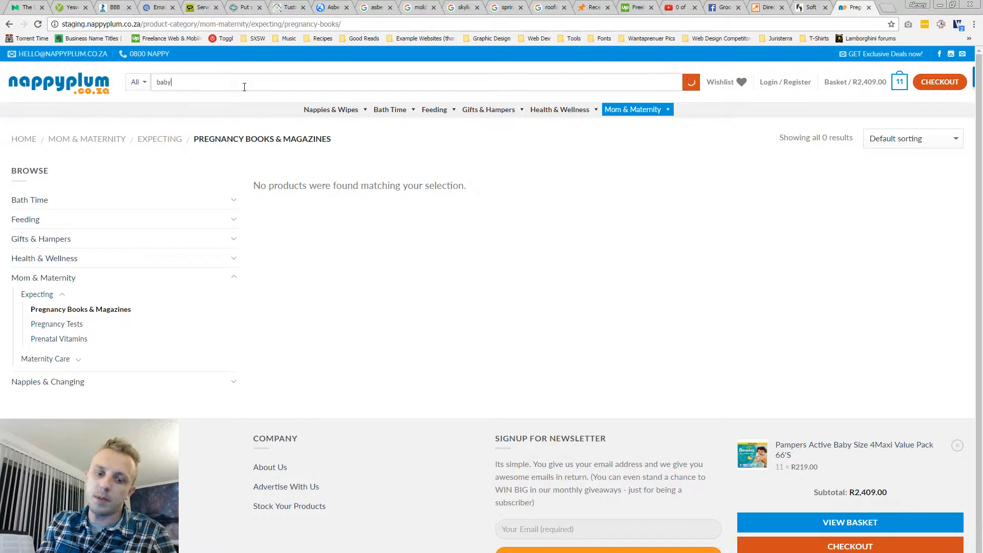
type("shoes")
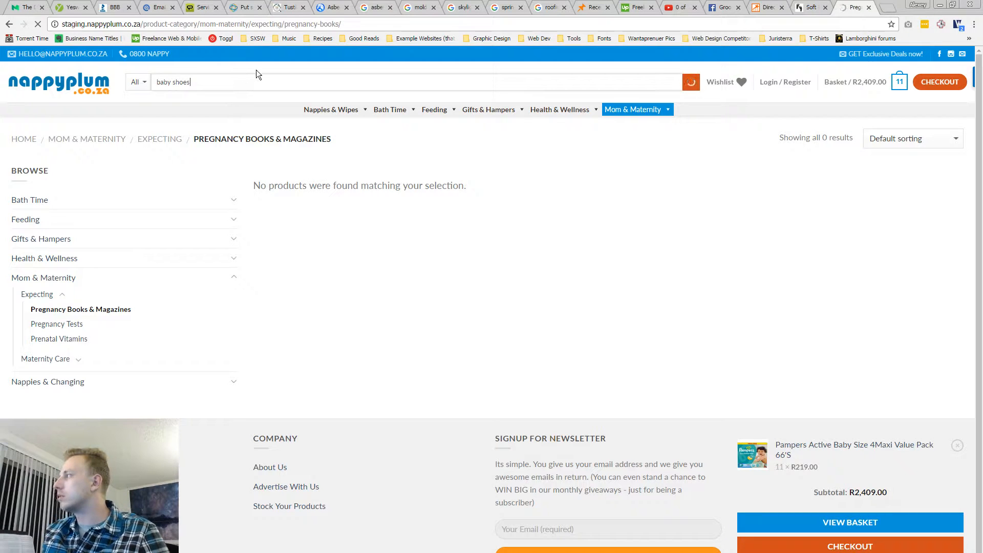
left_click(690, 81)
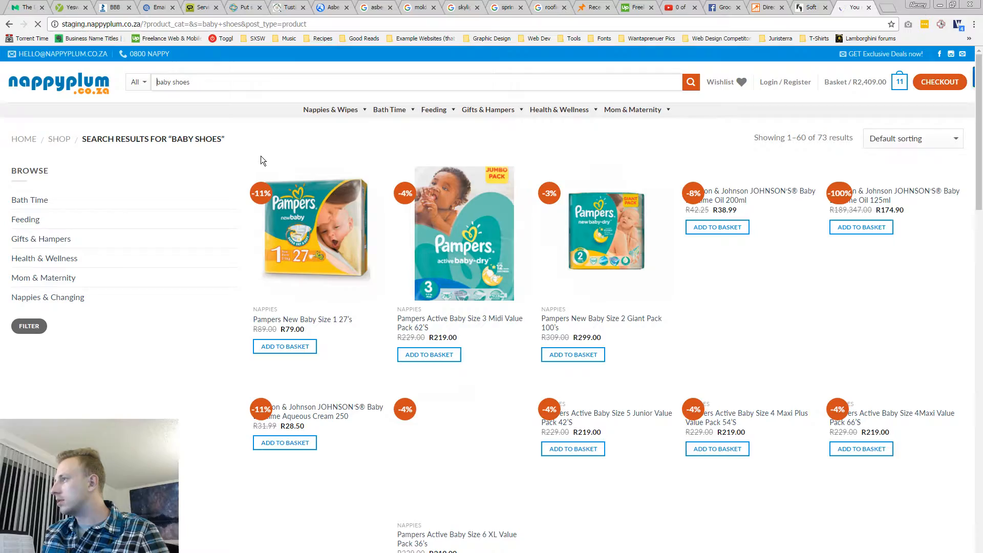
scroll("down", 3)
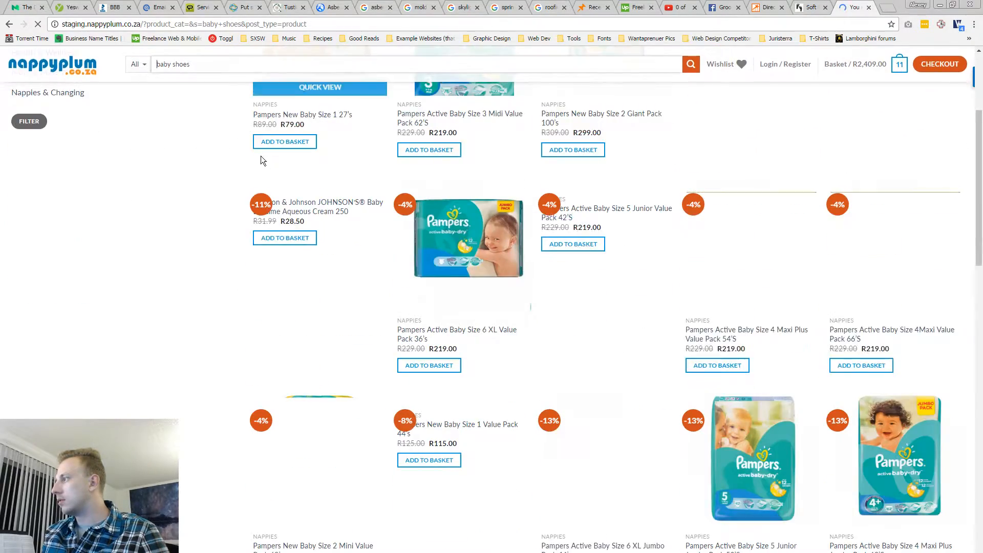
scroll("down", 3)
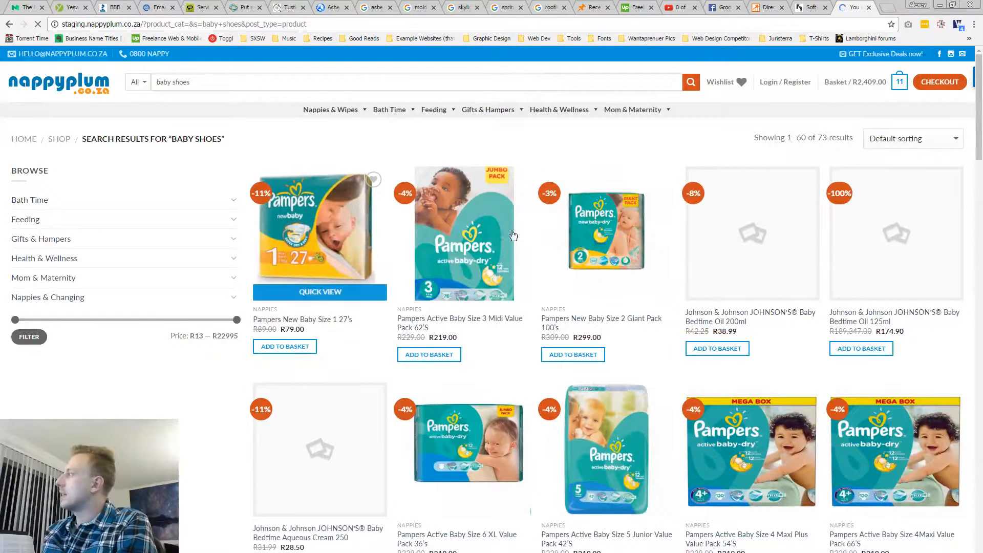
mouse_move(62, 80)
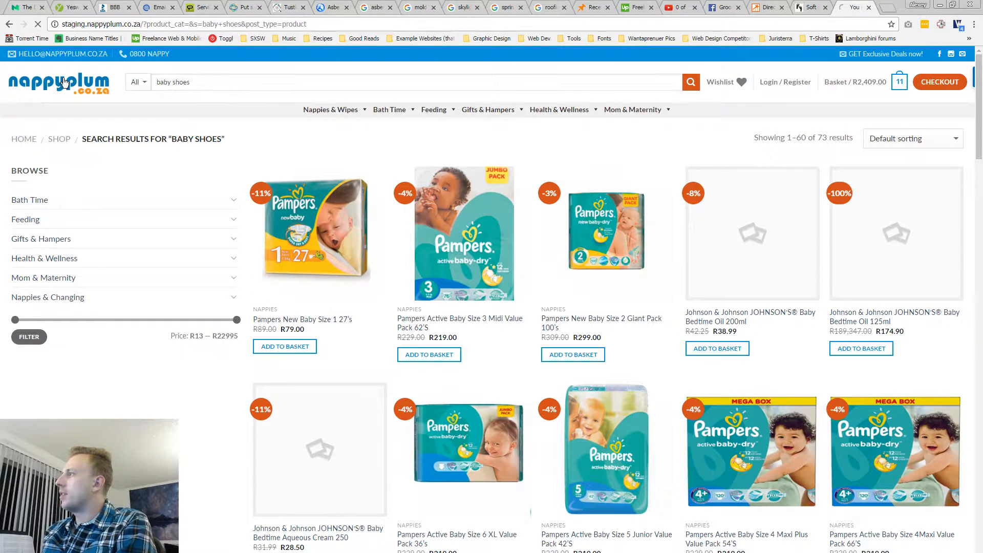
left_click(58, 82)
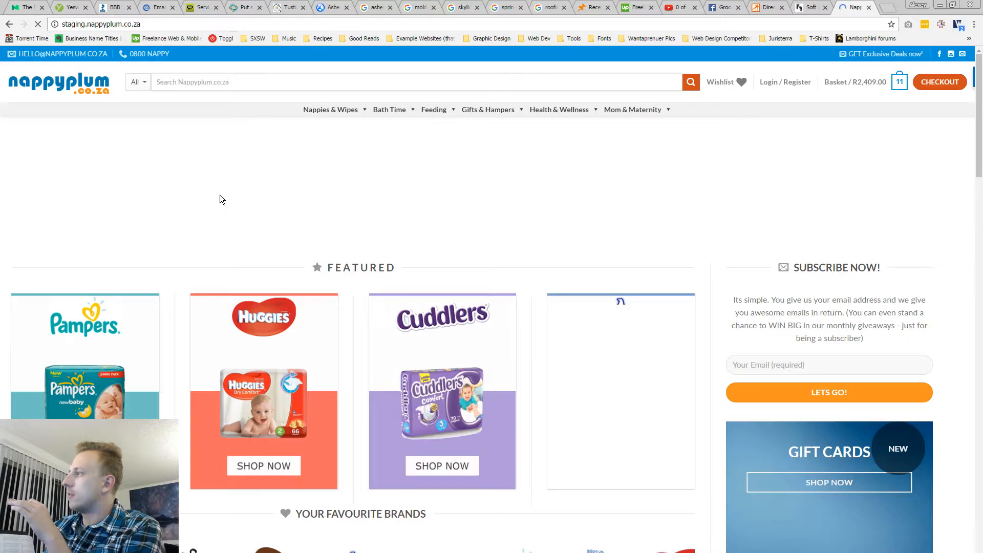
scroll("down", 3)
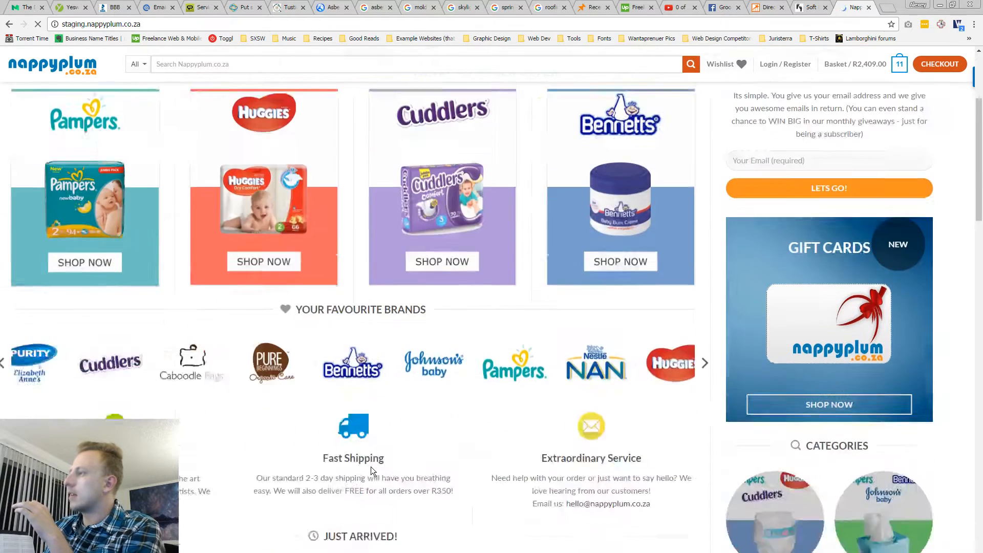
scroll("down", 3)
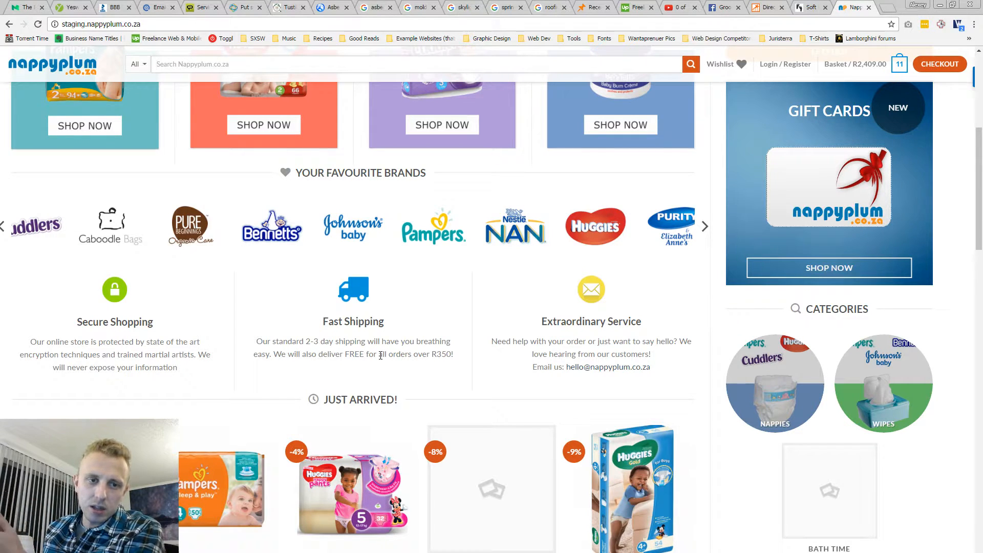
left_click(703, 226)
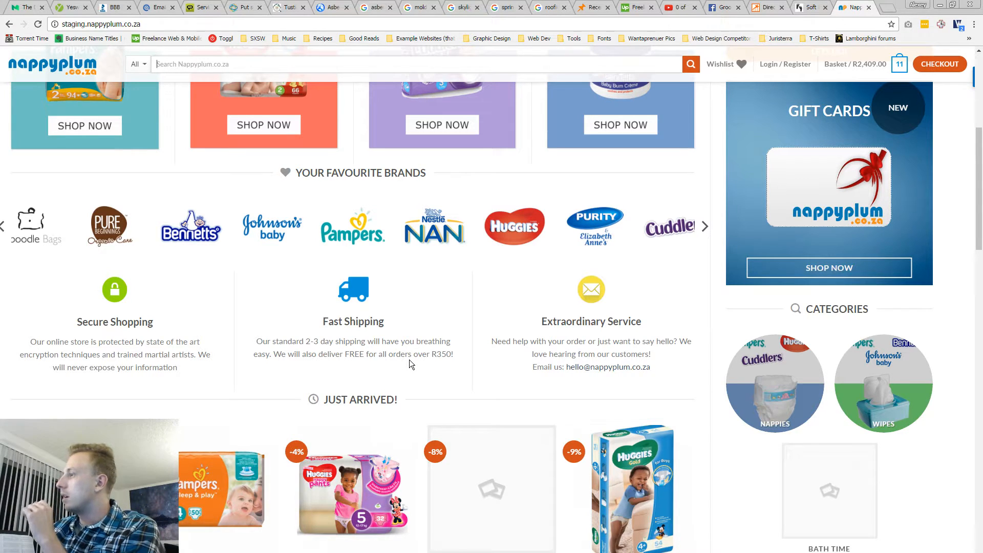
left_click(703, 226)
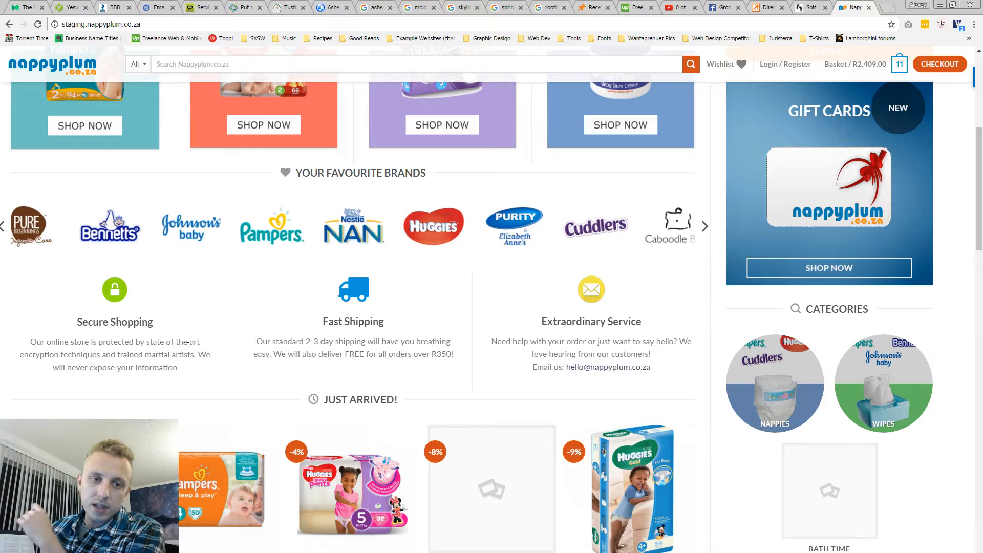
mouse_move(289, 387)
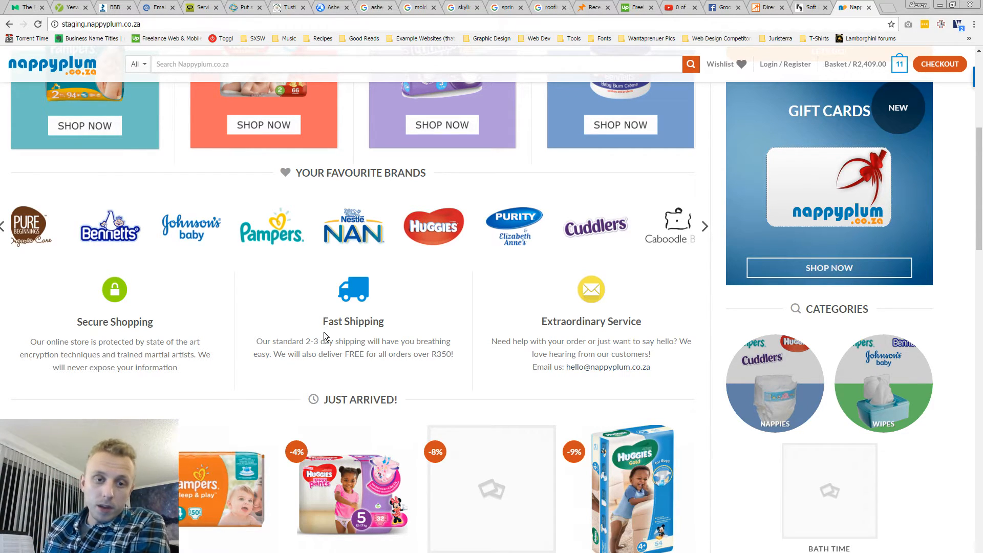
left_click(704, 226)
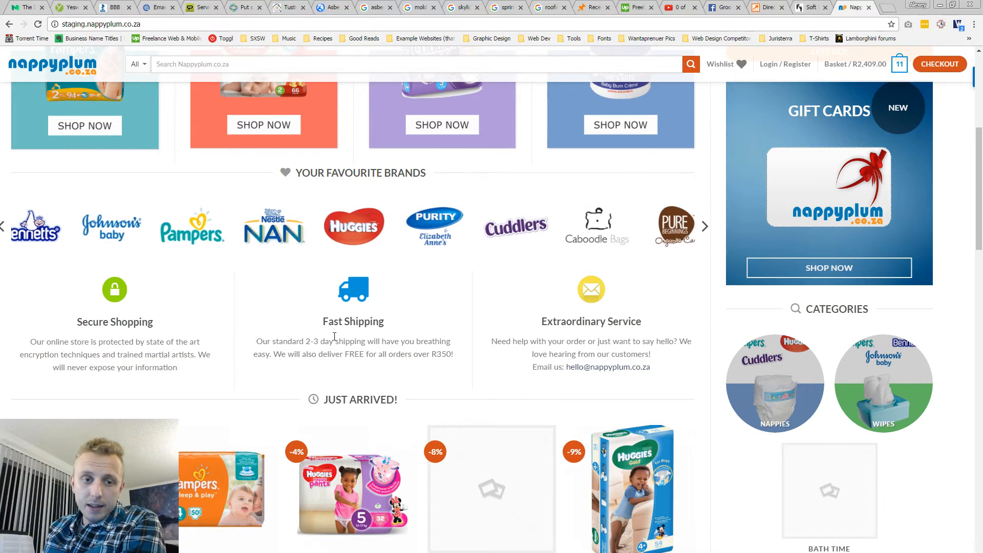
mouse_move(886, 471)
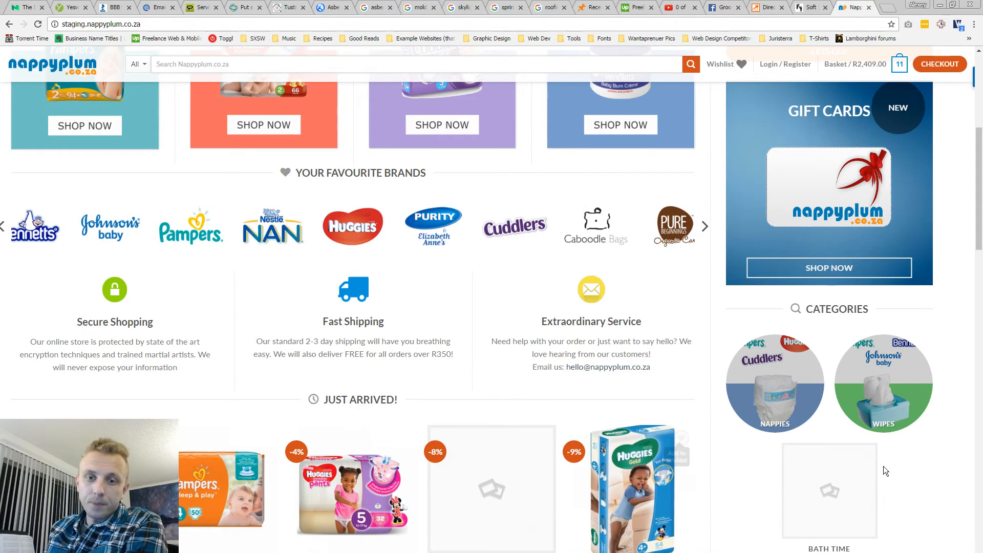